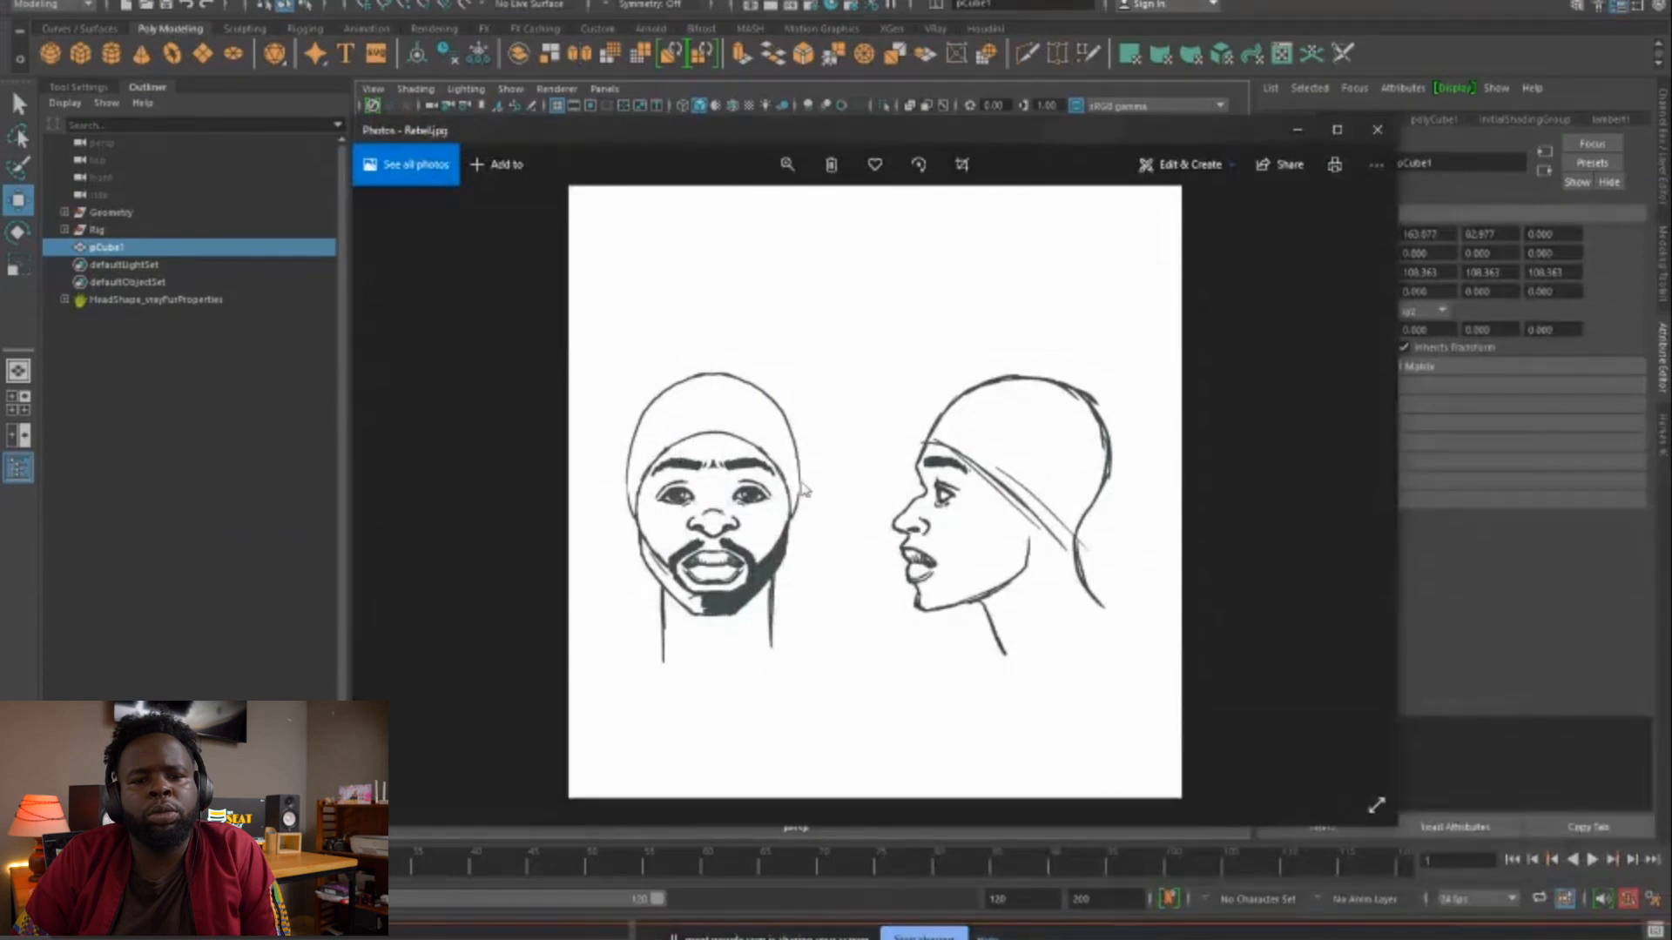
mouse_move(834, 491)
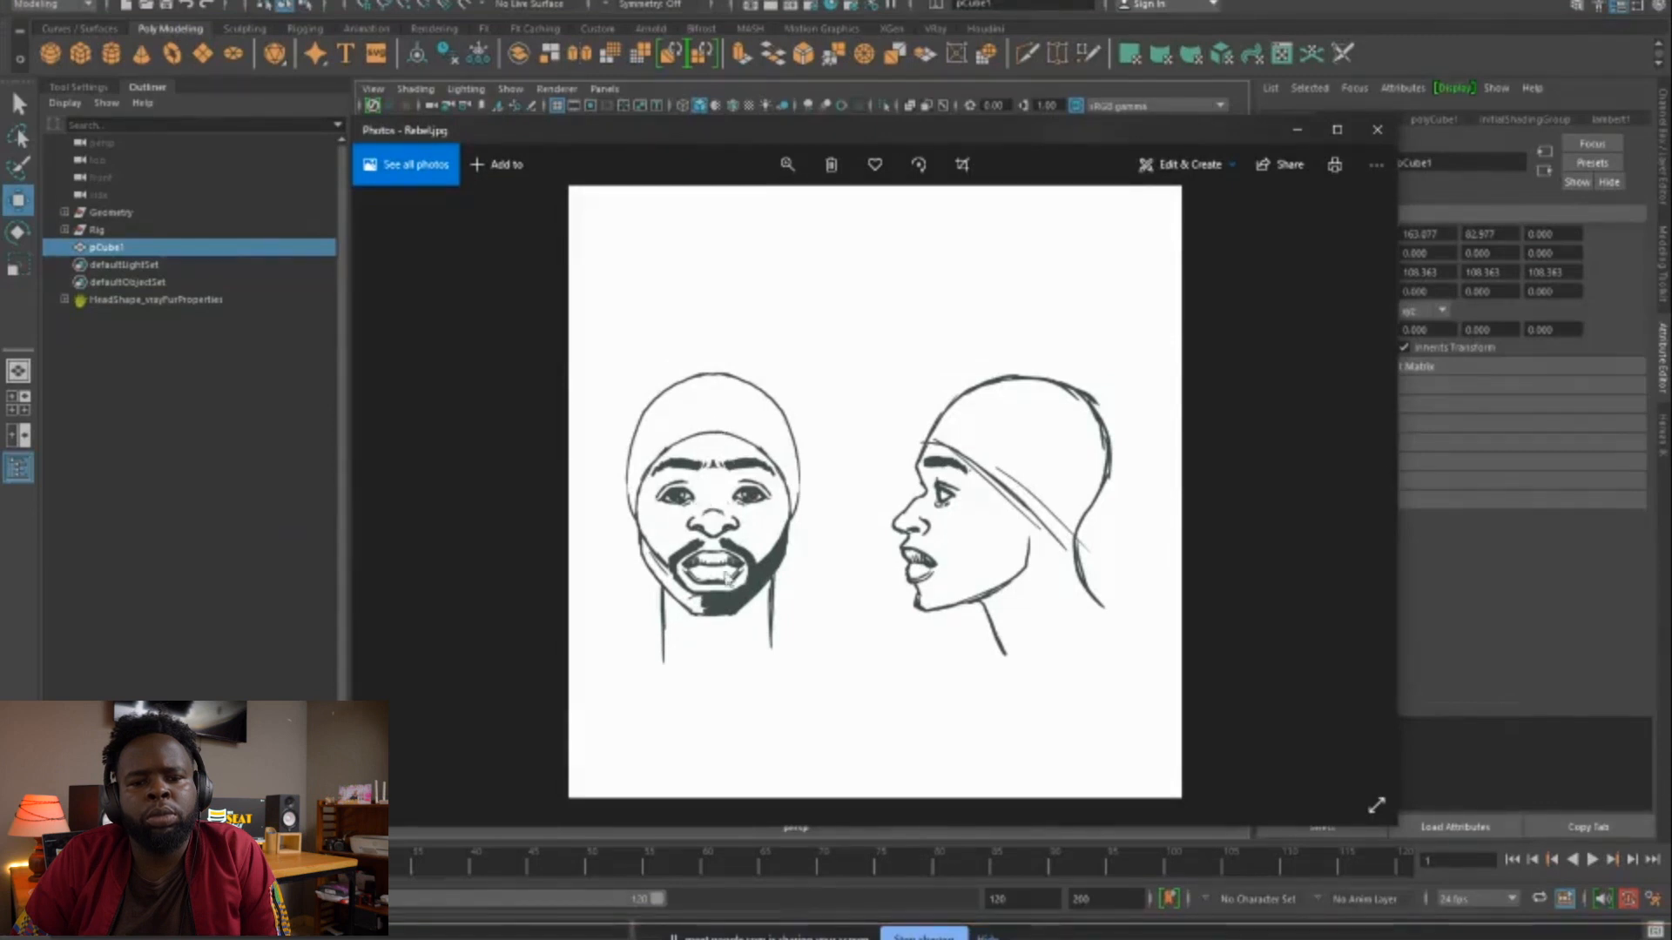
mouse_move(1041, 363)
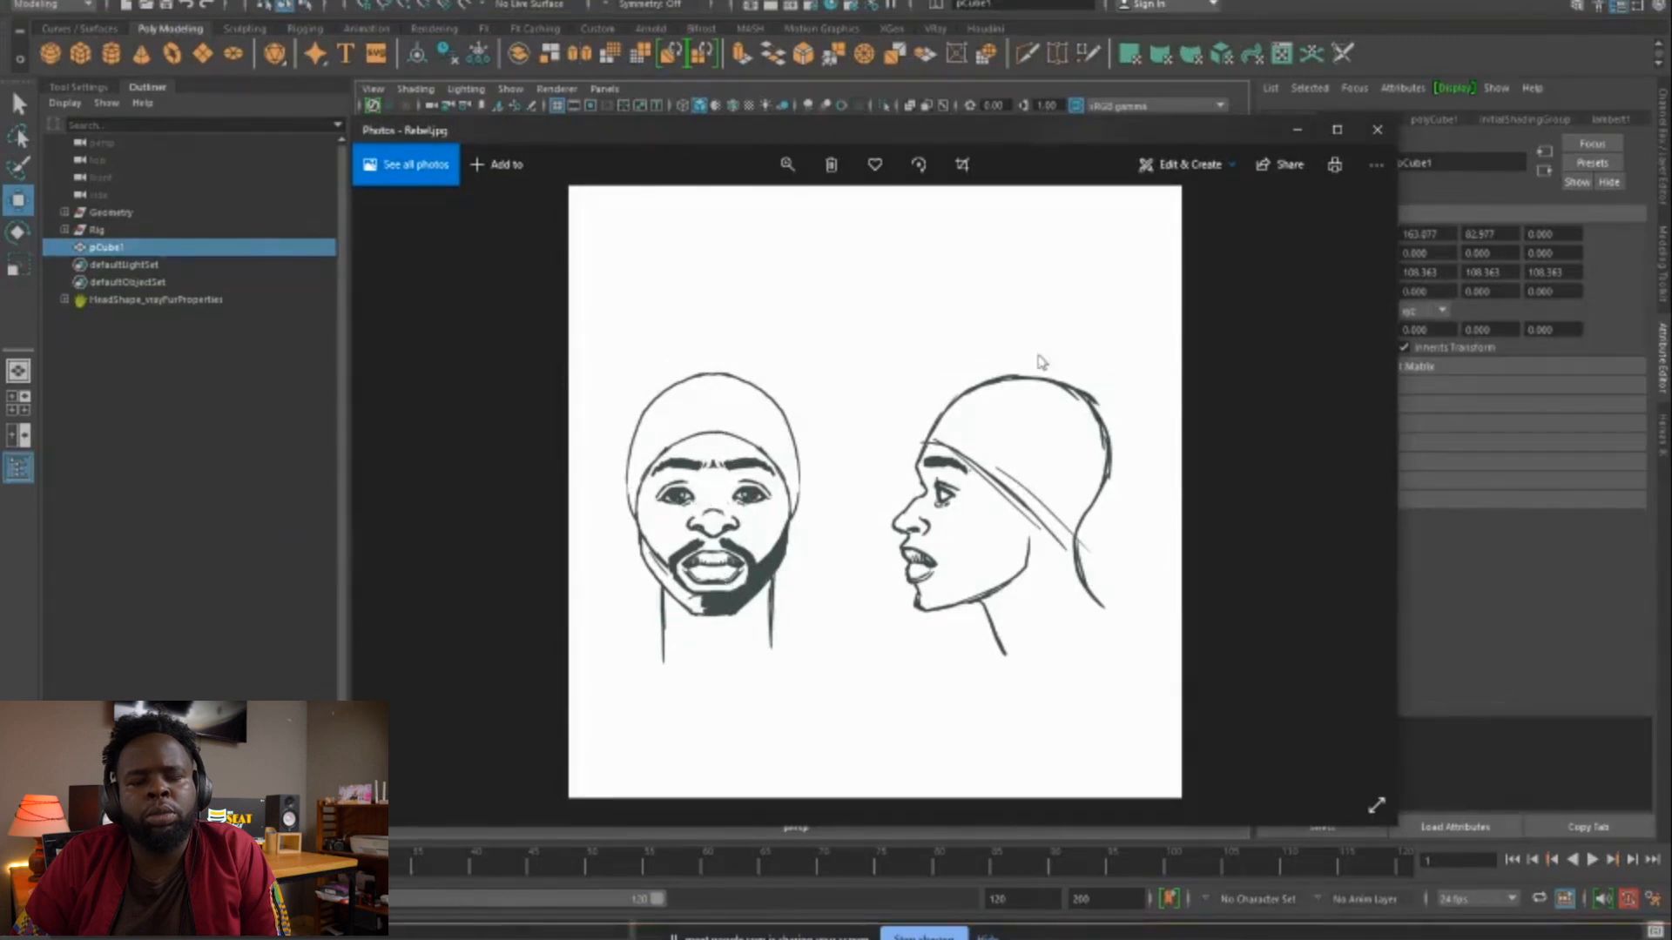
mouse_move(804, 463)
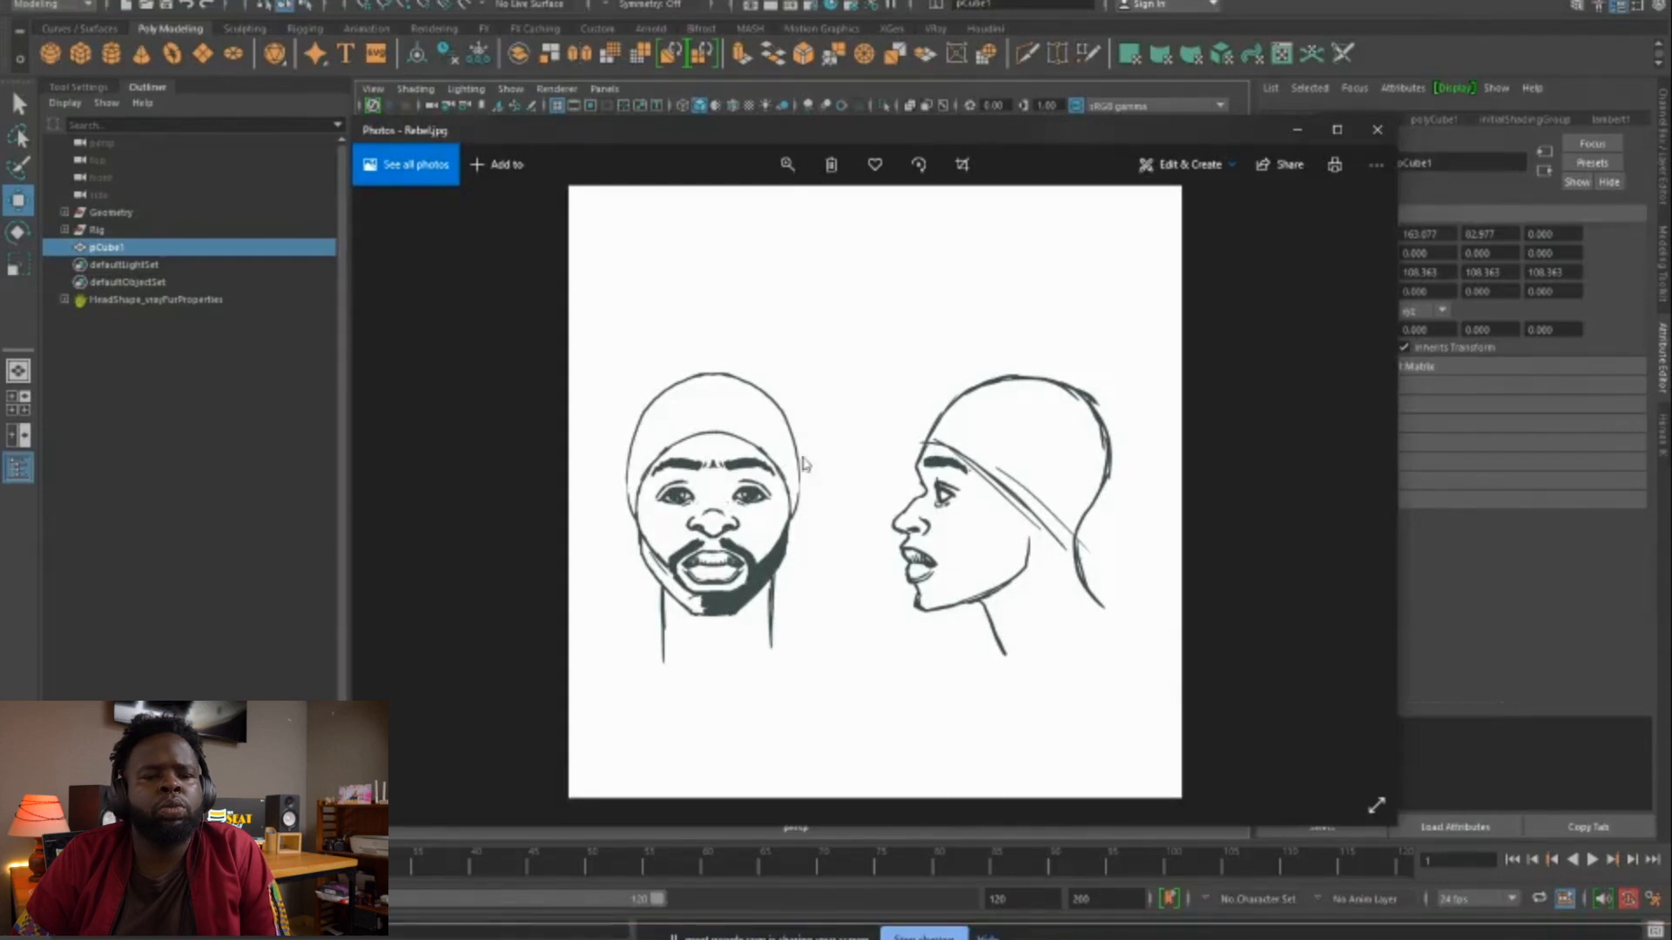
mouse_move(705, 451)
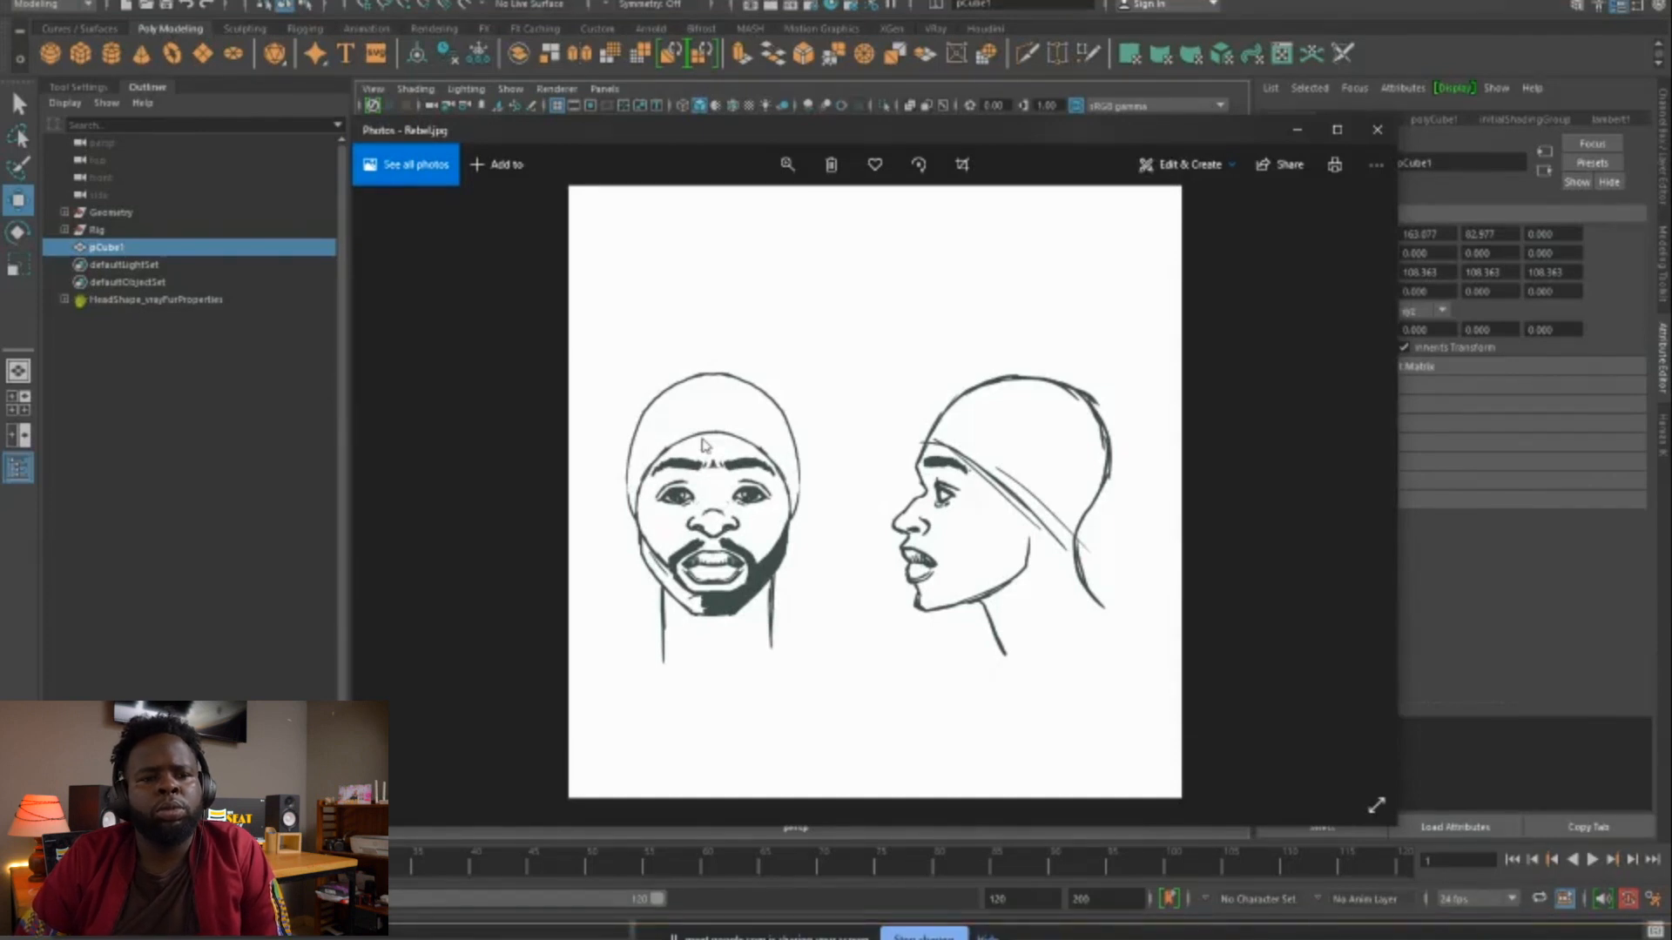
mouse_move(802, 416)
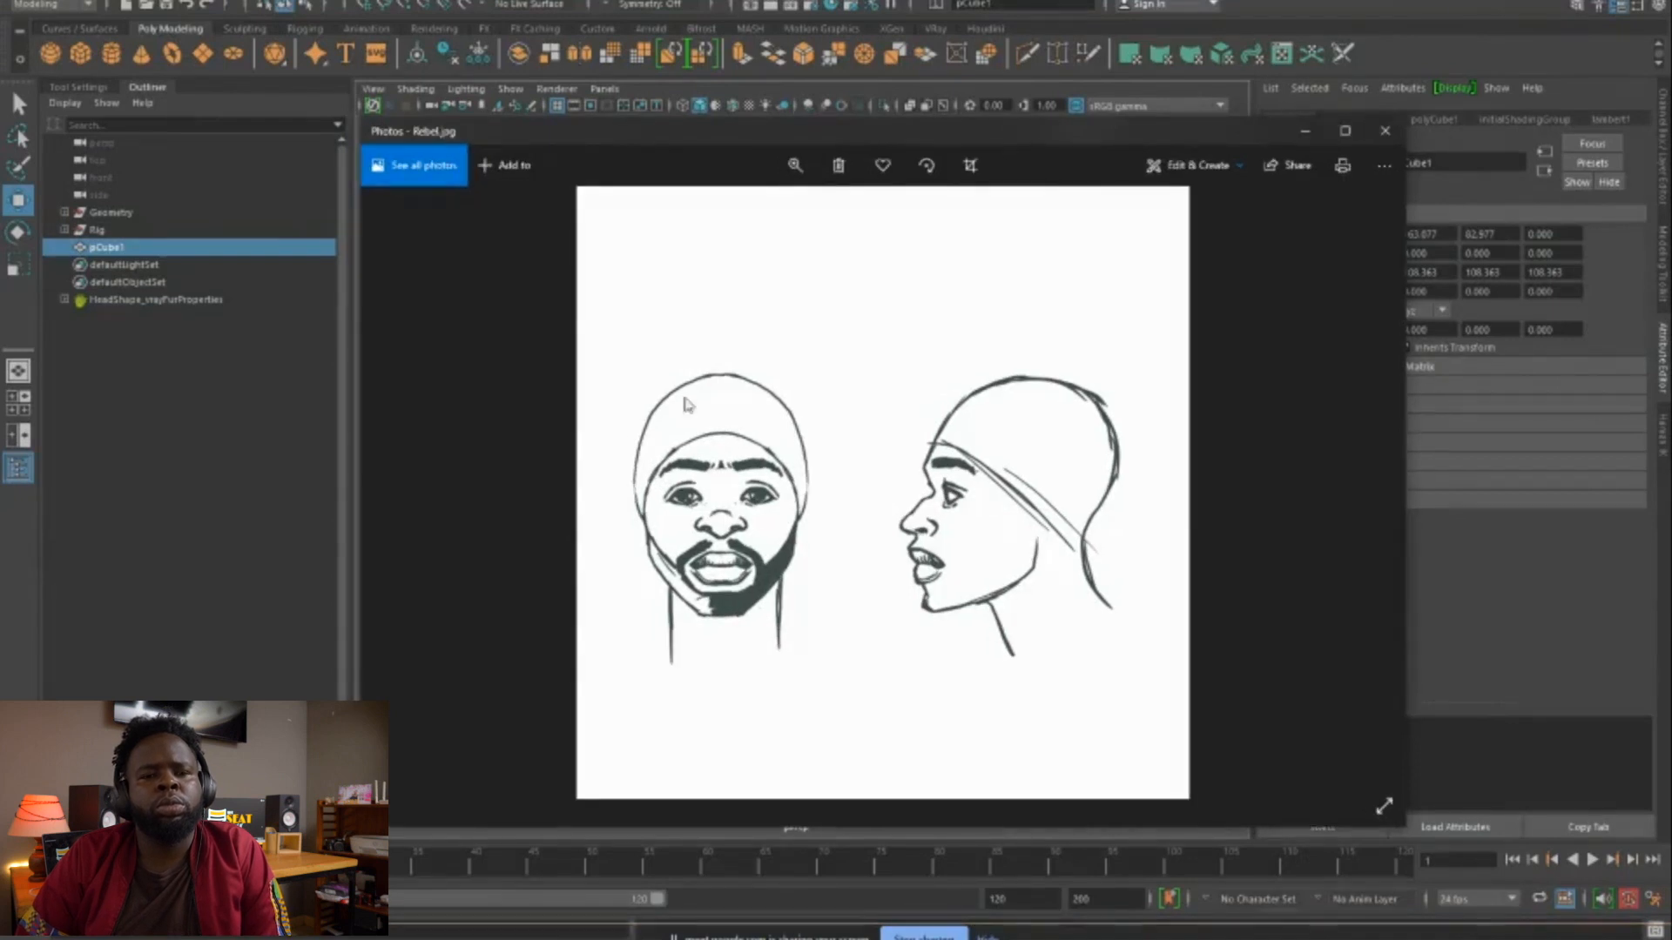
mouse_move(1033, 543)
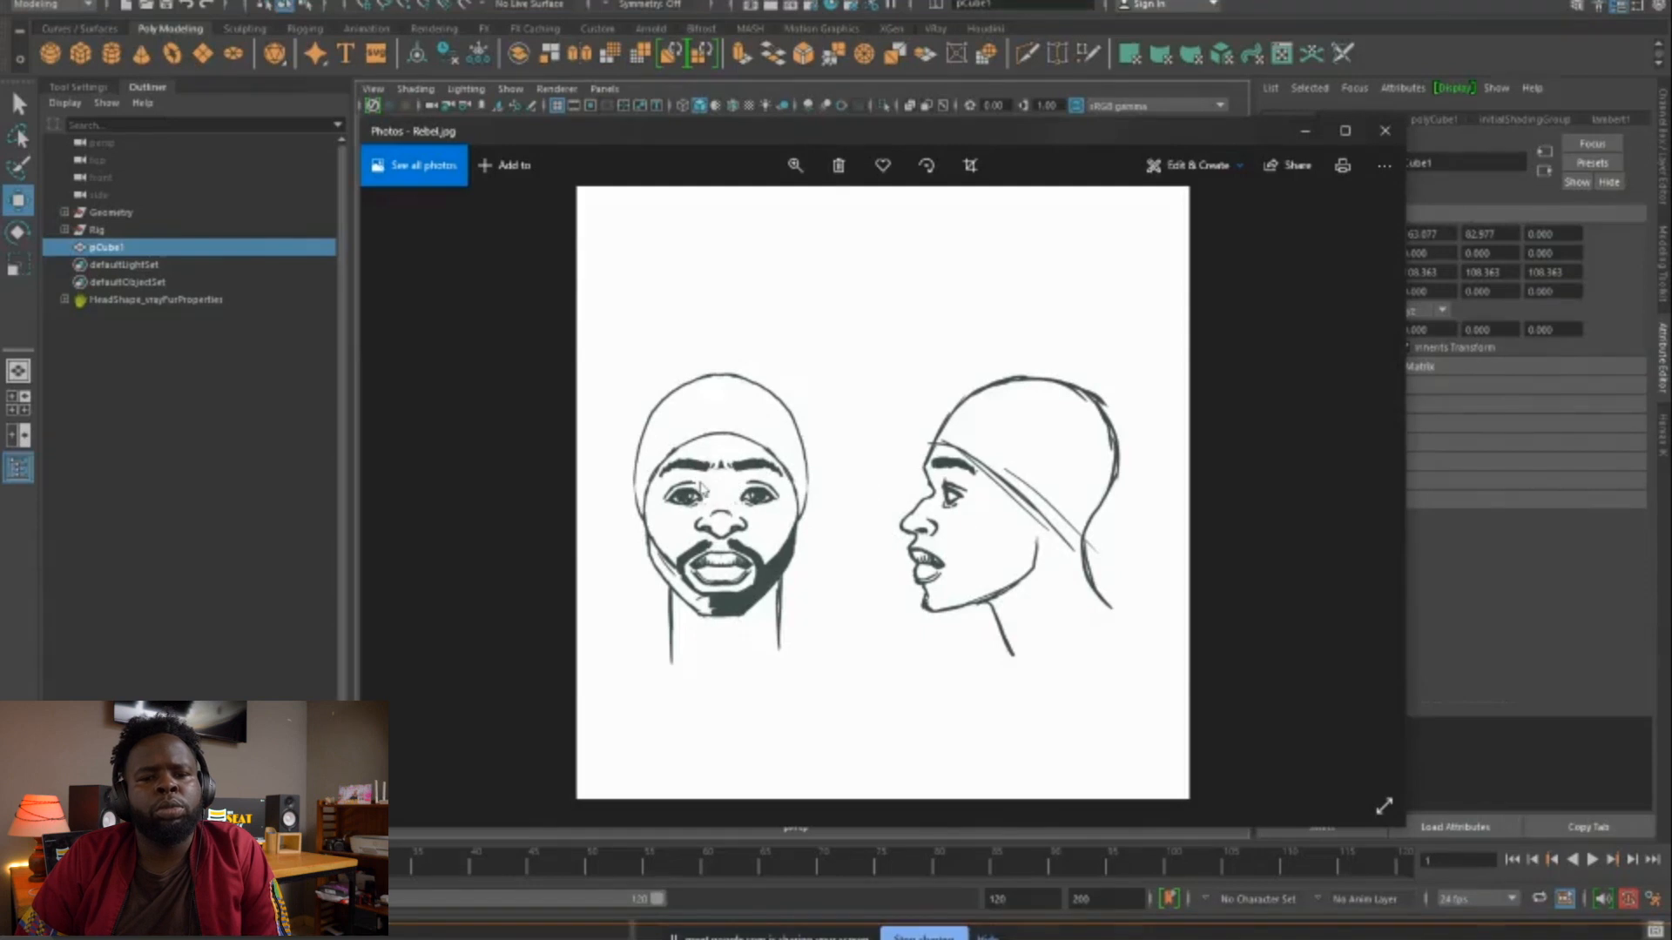
mouse_move(980, 517)
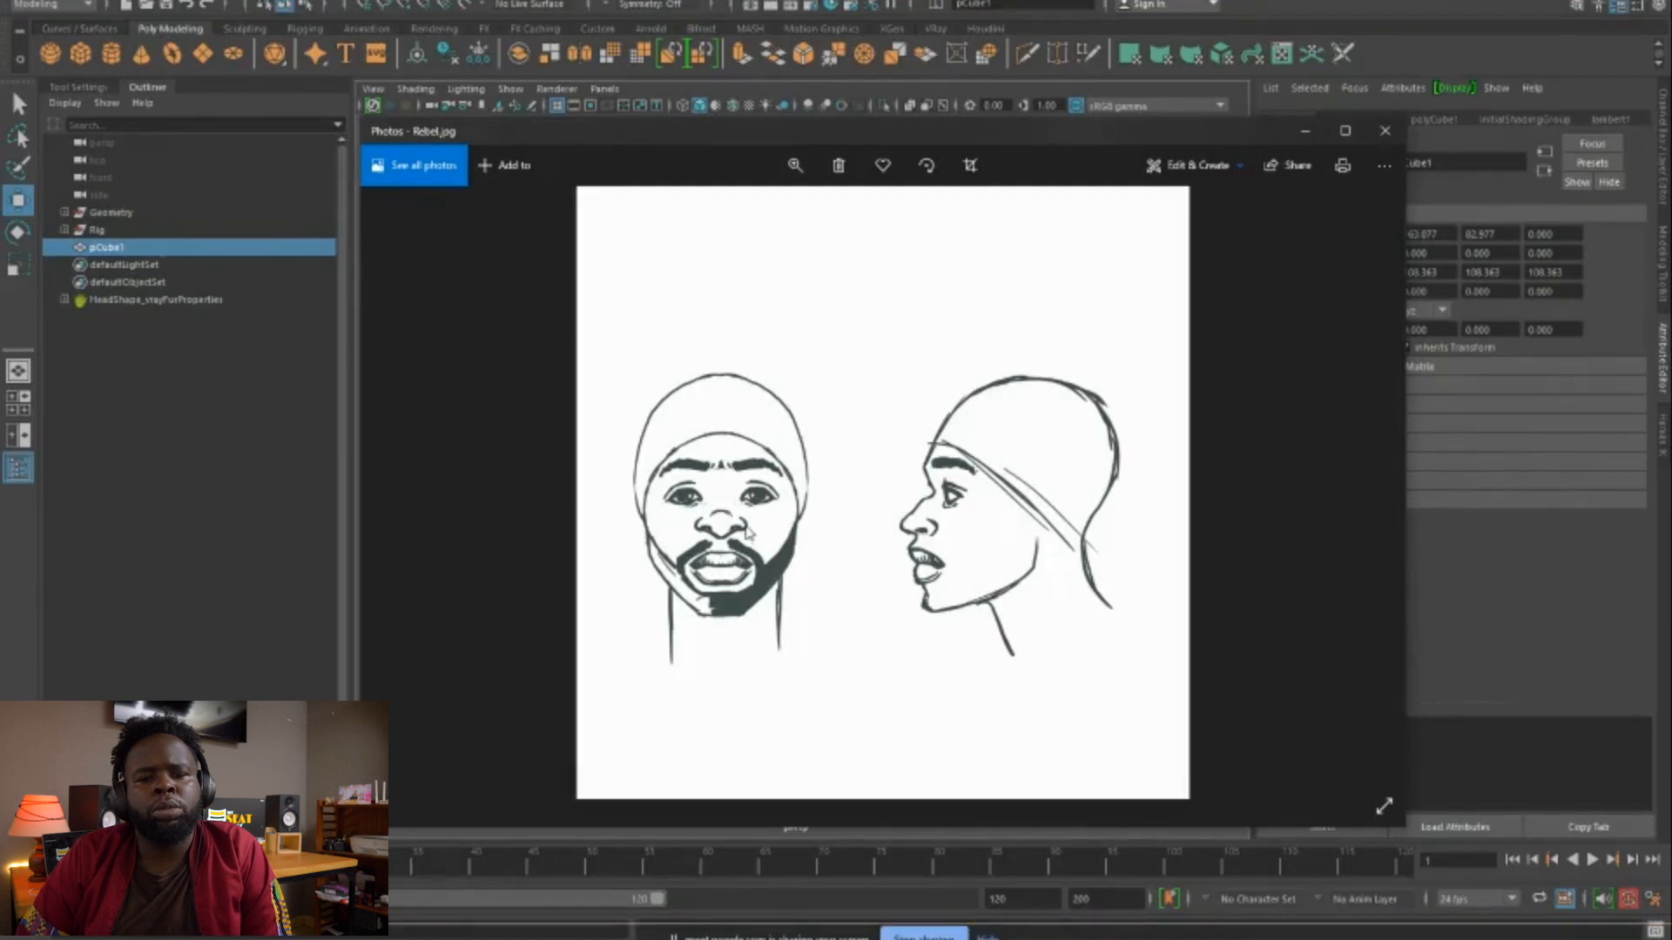
mouse_move(1225, 402)
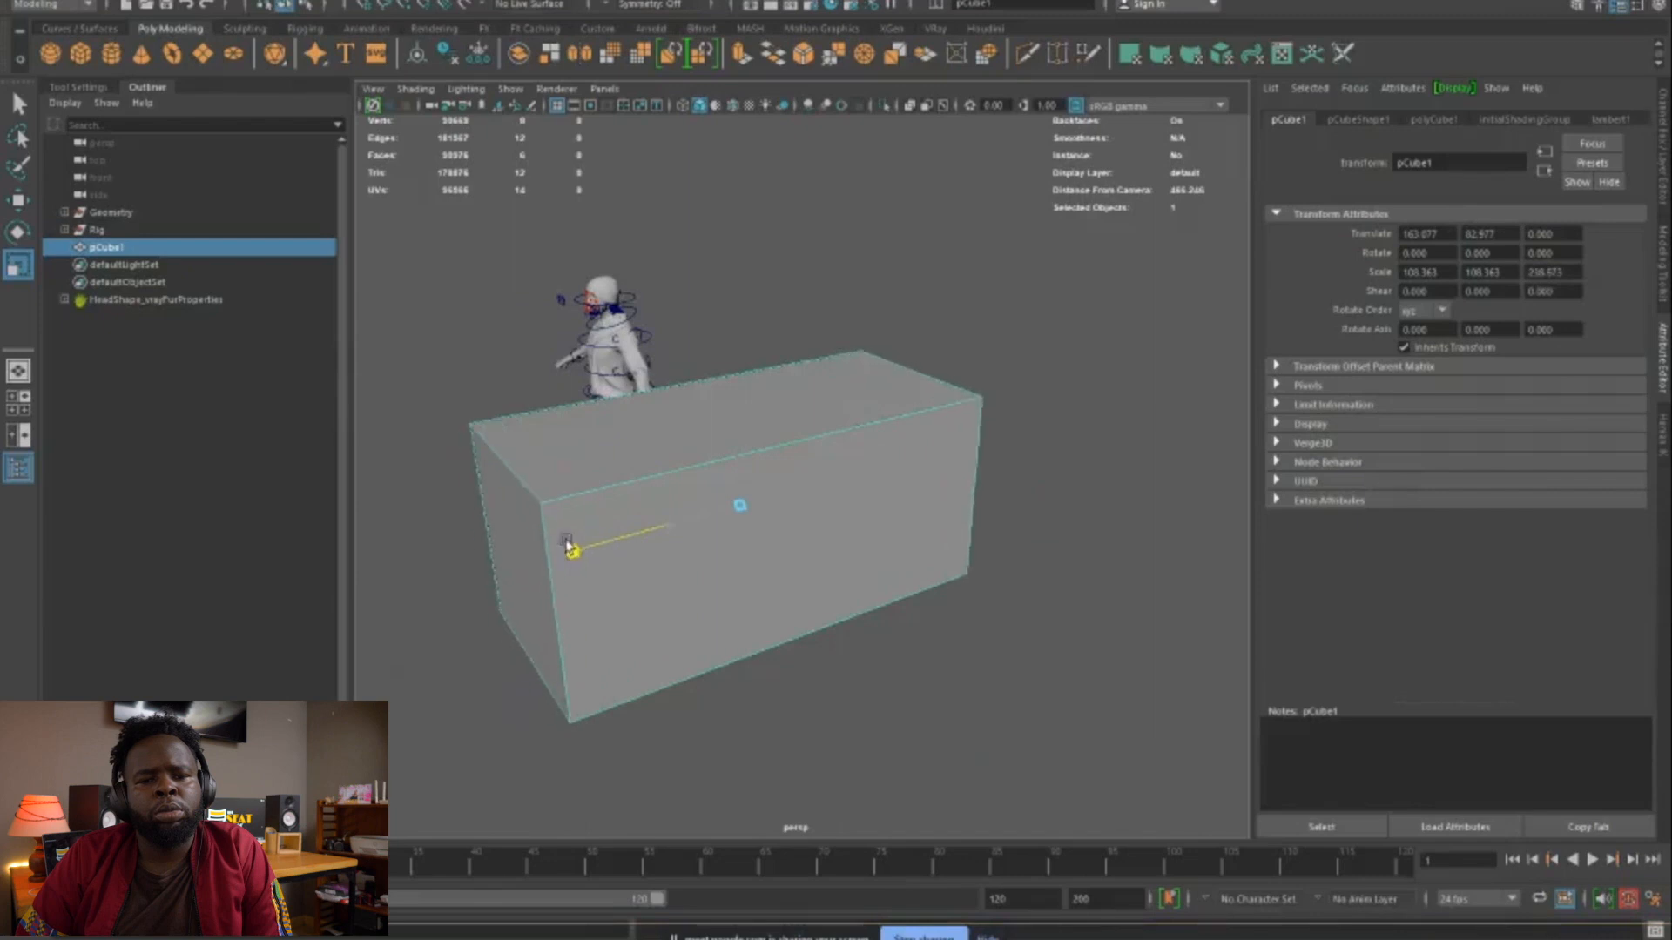
Insert an edge loop across the long cube and move faces to block out the sloped car cabin
left_click(1023, 54)
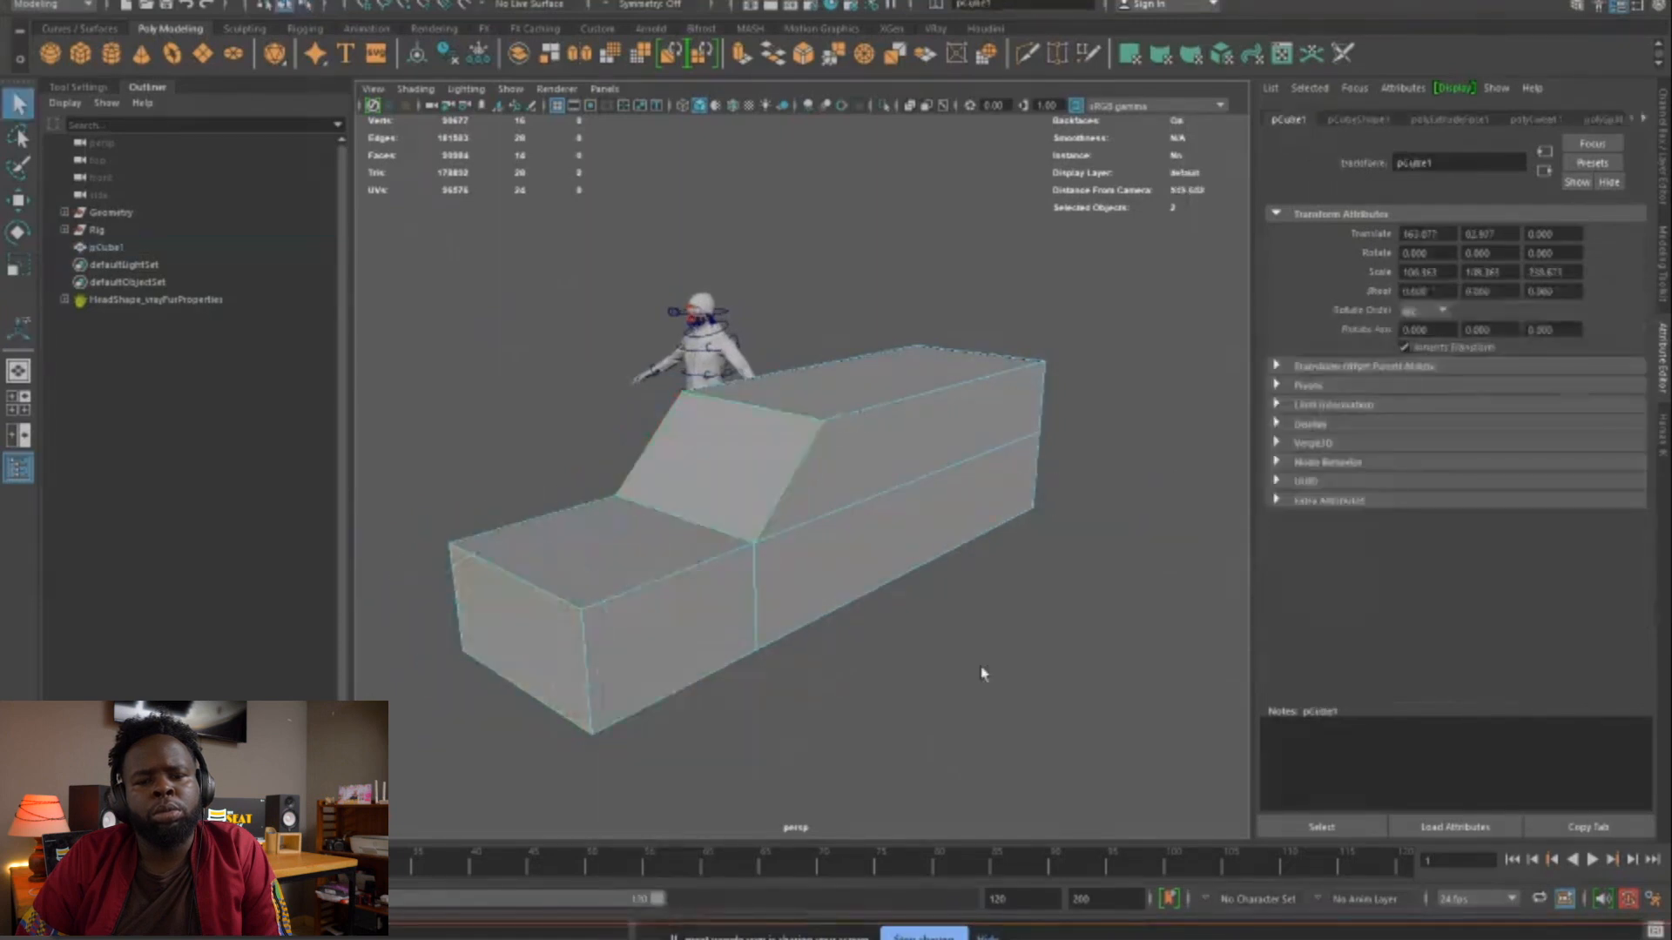
left_click(714, 552)
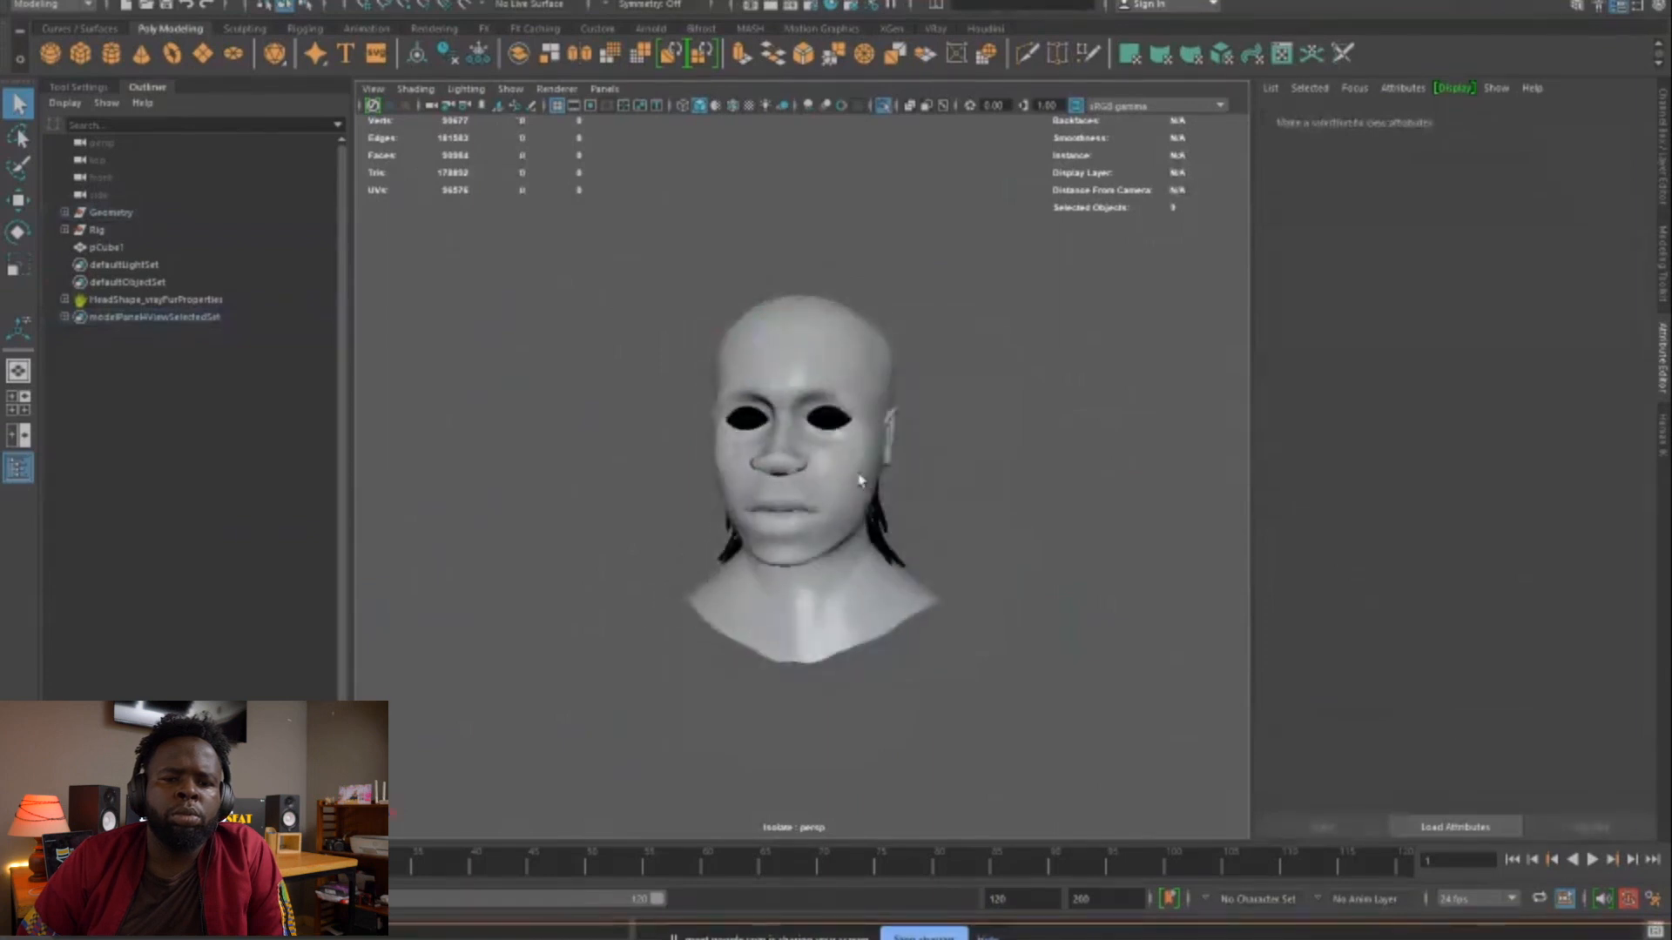
Tumble around the sculpted head, then select Head_Geo in the Outliner of the beanie head scene
left_click_drag(859, 480, 964, 481)
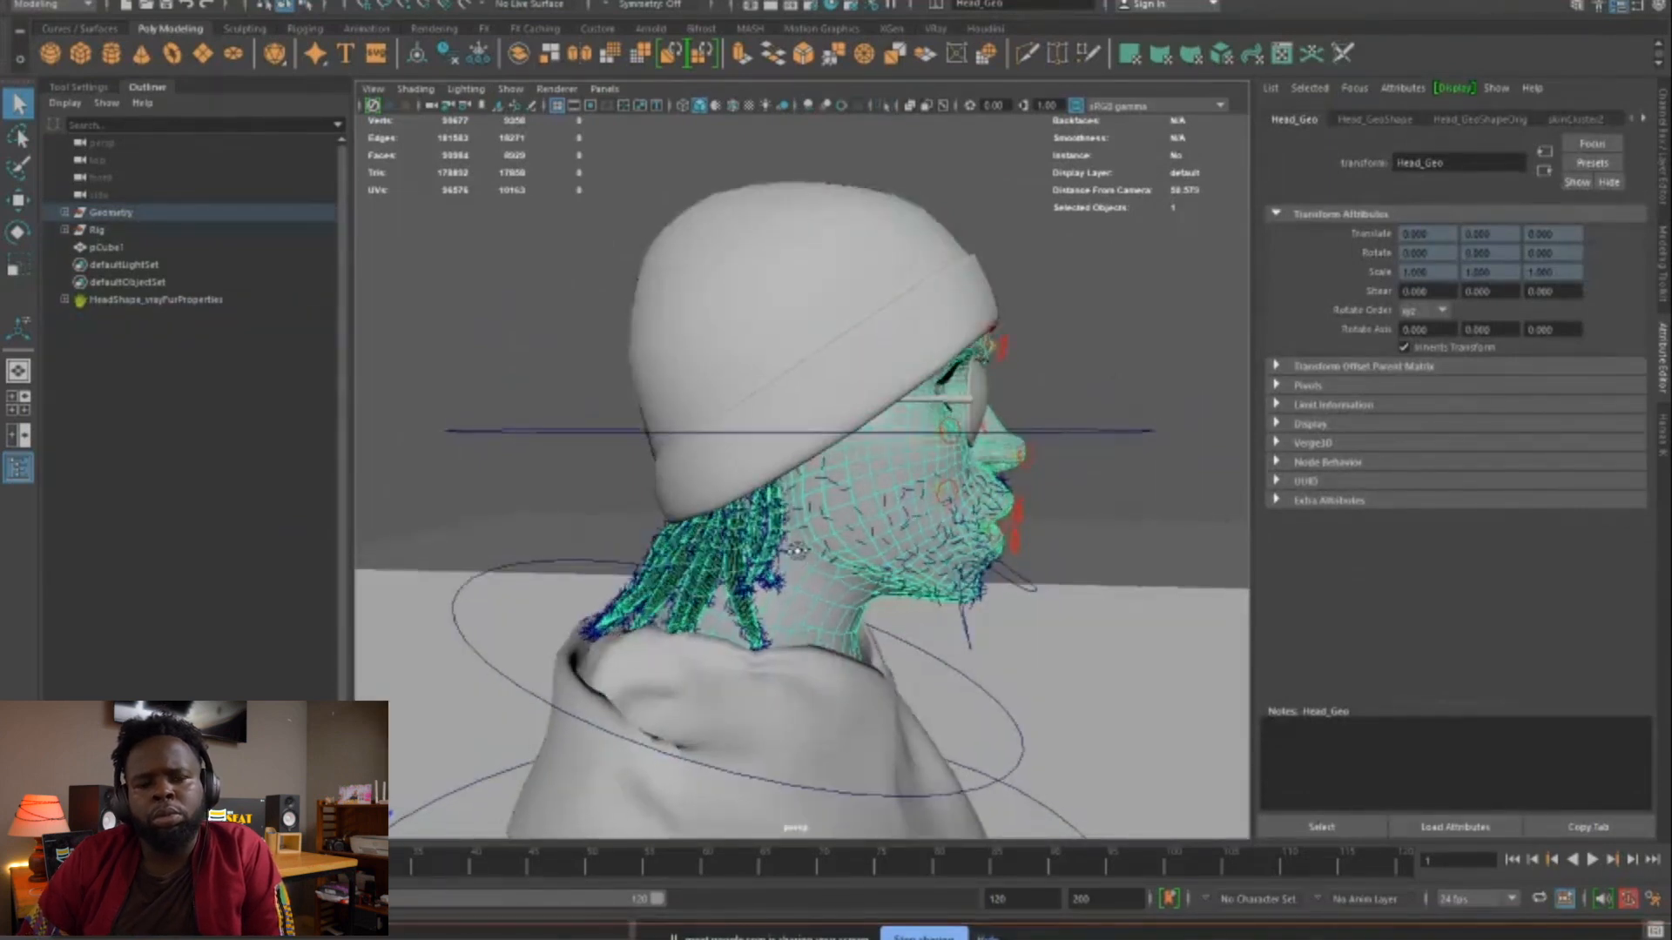
left_click(105, 245)
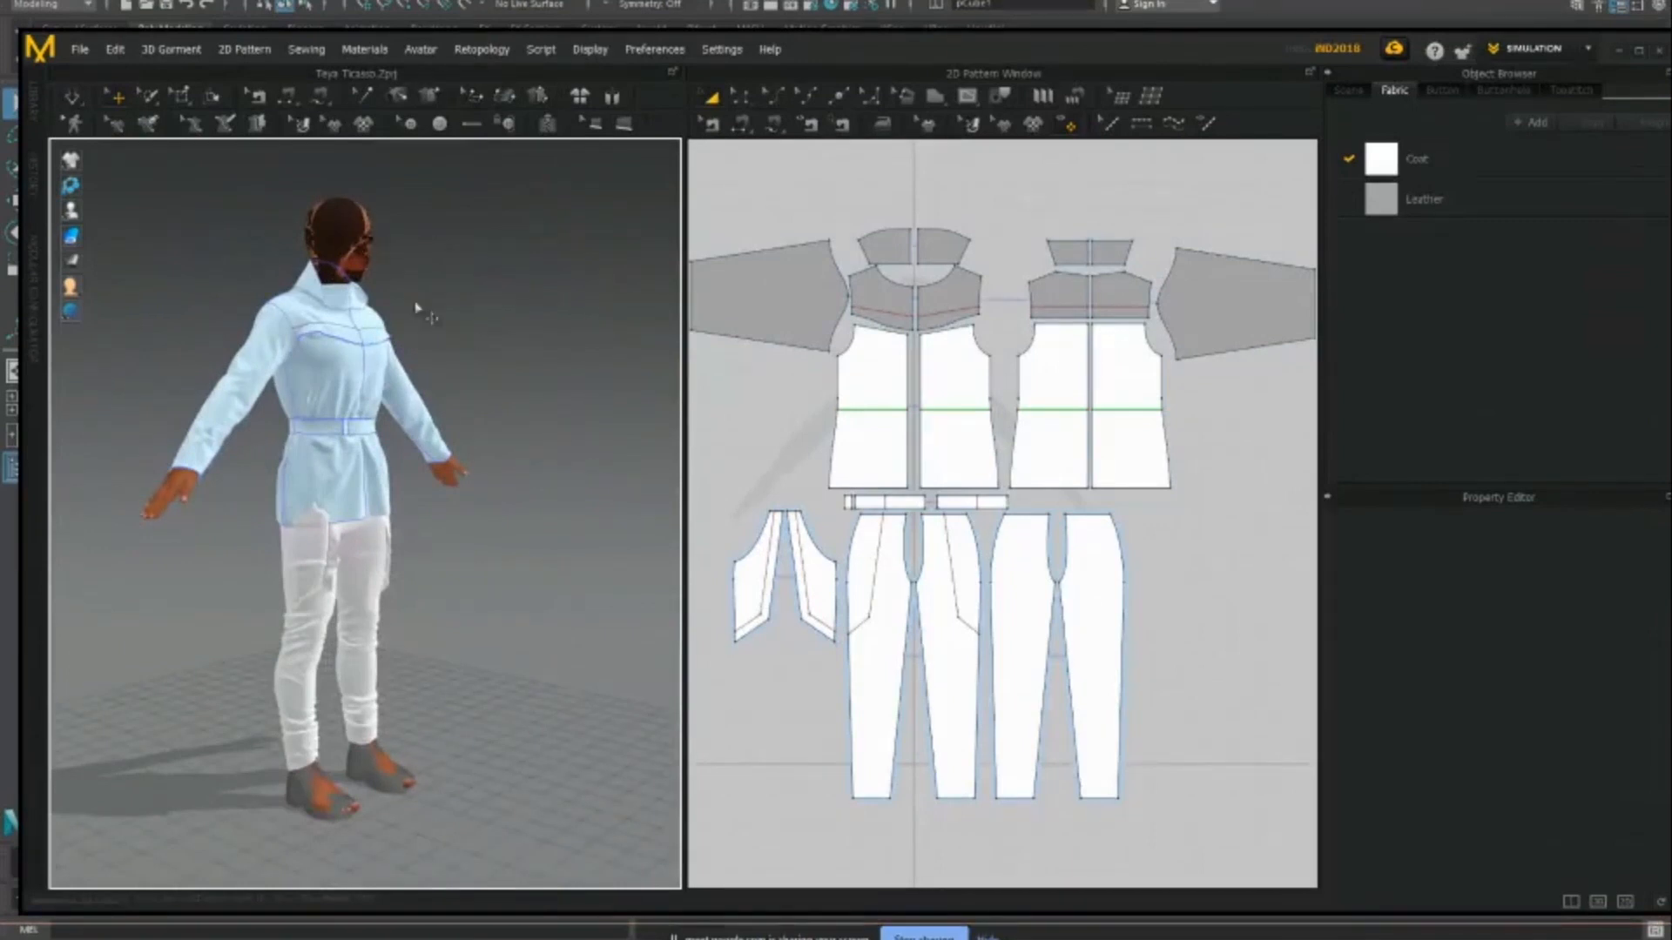
mouse_move(1055, 407)
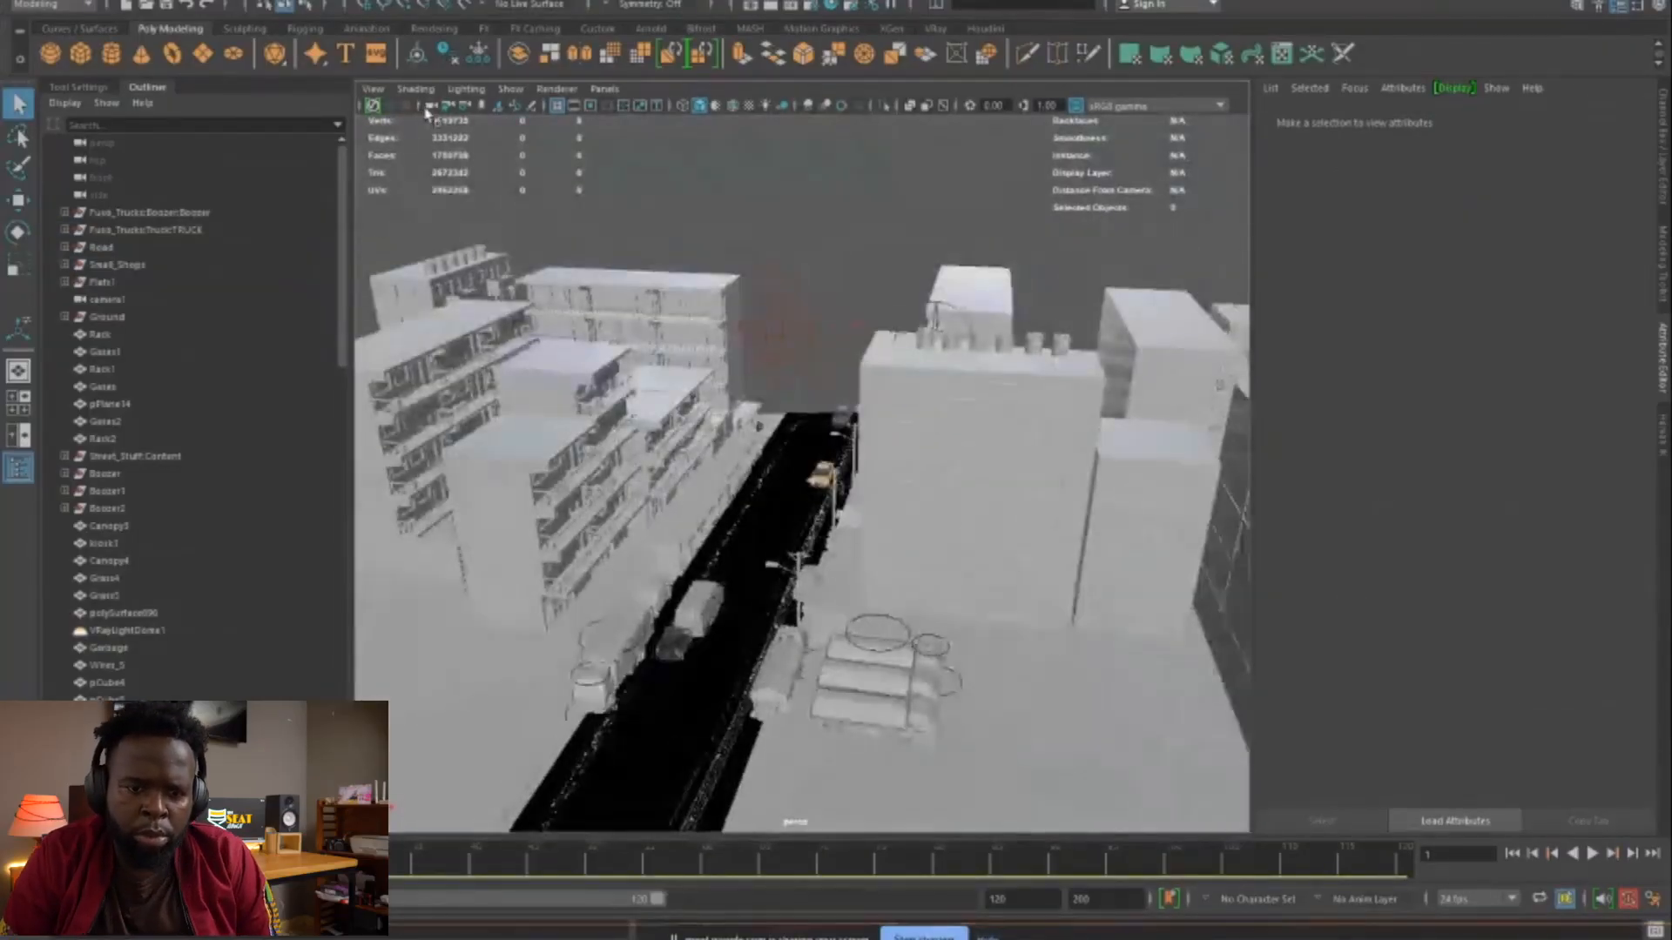
Select the persp camera and look through camera1 via Panels > Perspective
left_click(101, 141)
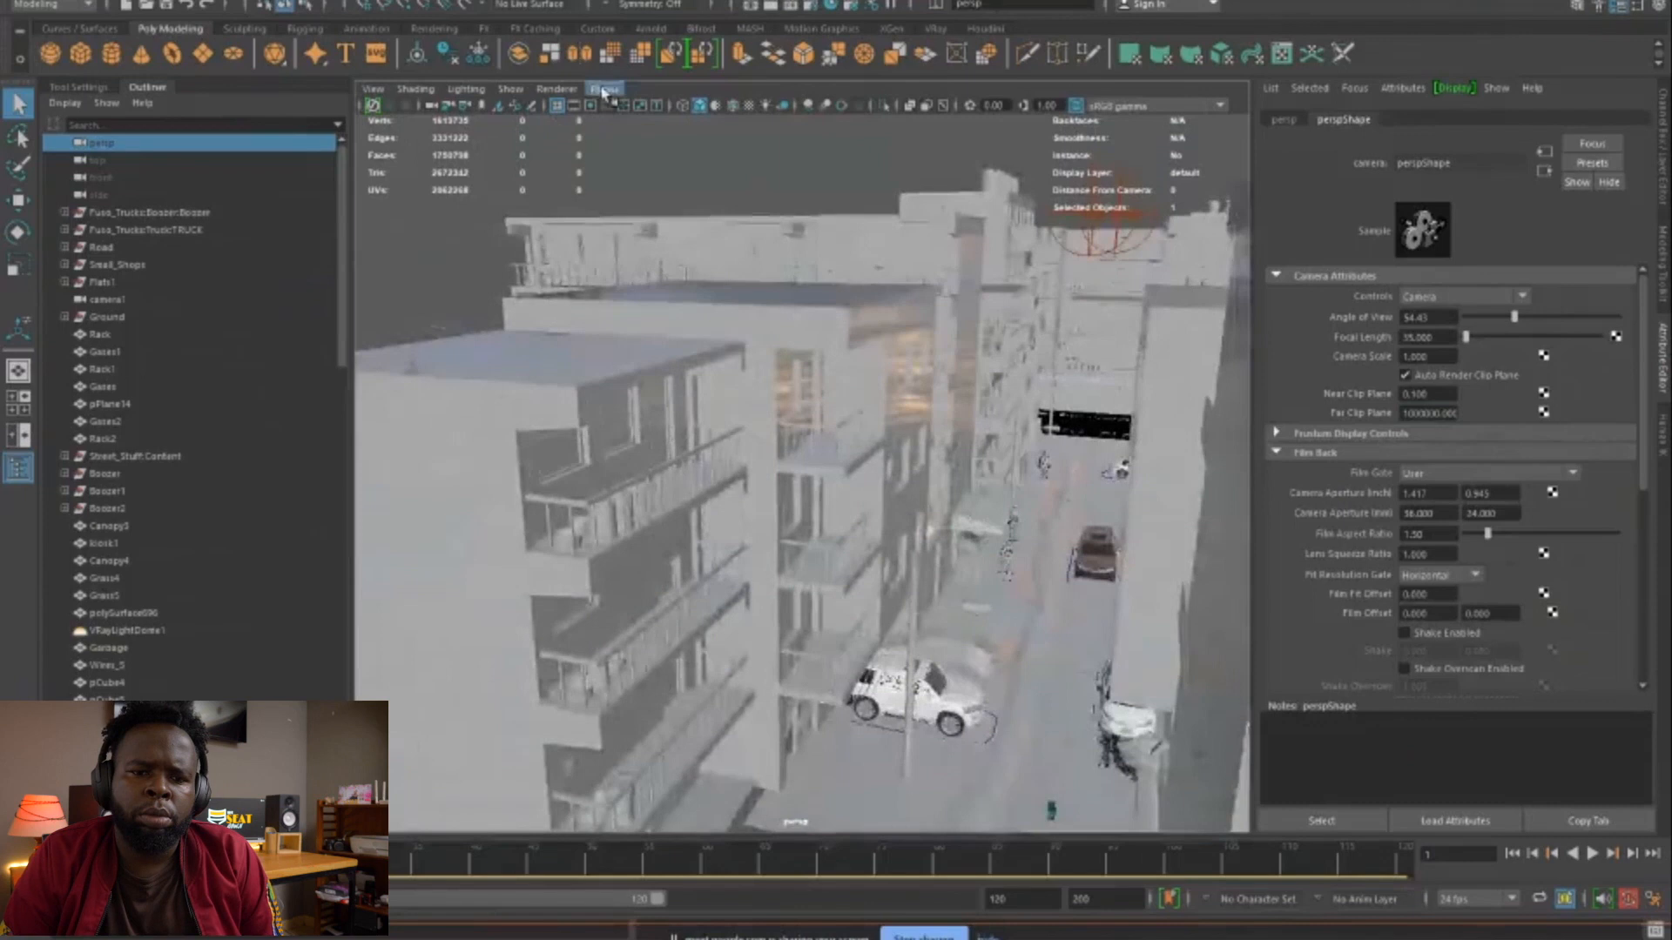
left_click(604, 88)
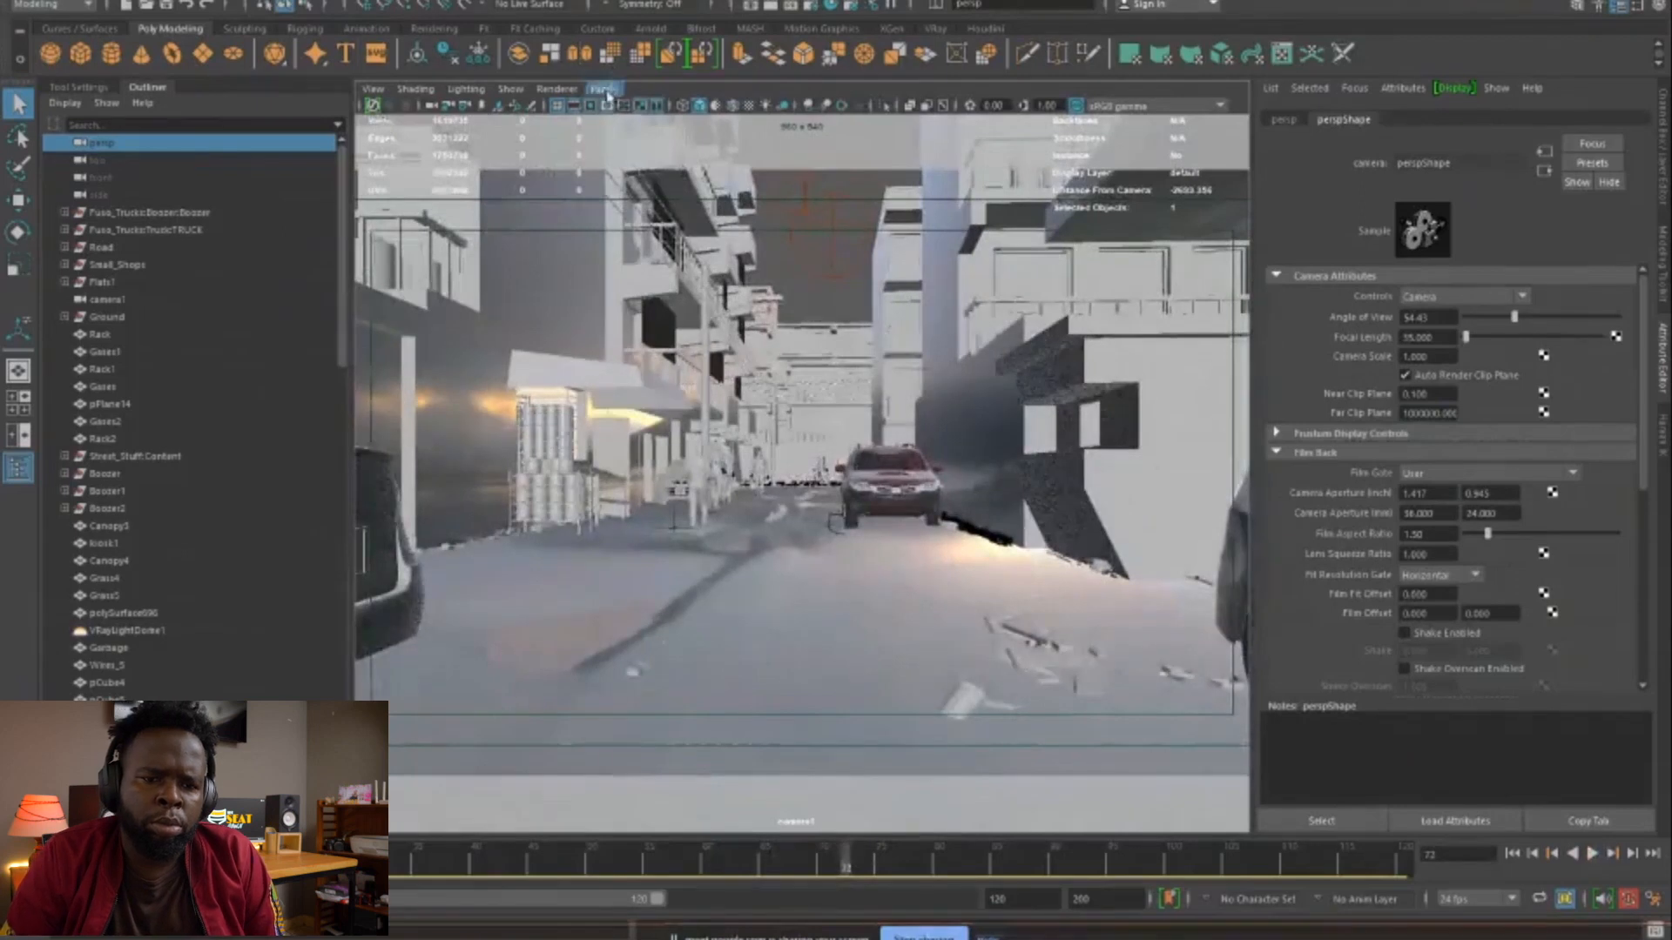
Look through camera1, then select VRayLightRect1 to show its VRayLightRectShape1 parameters
left_click(605, 87)
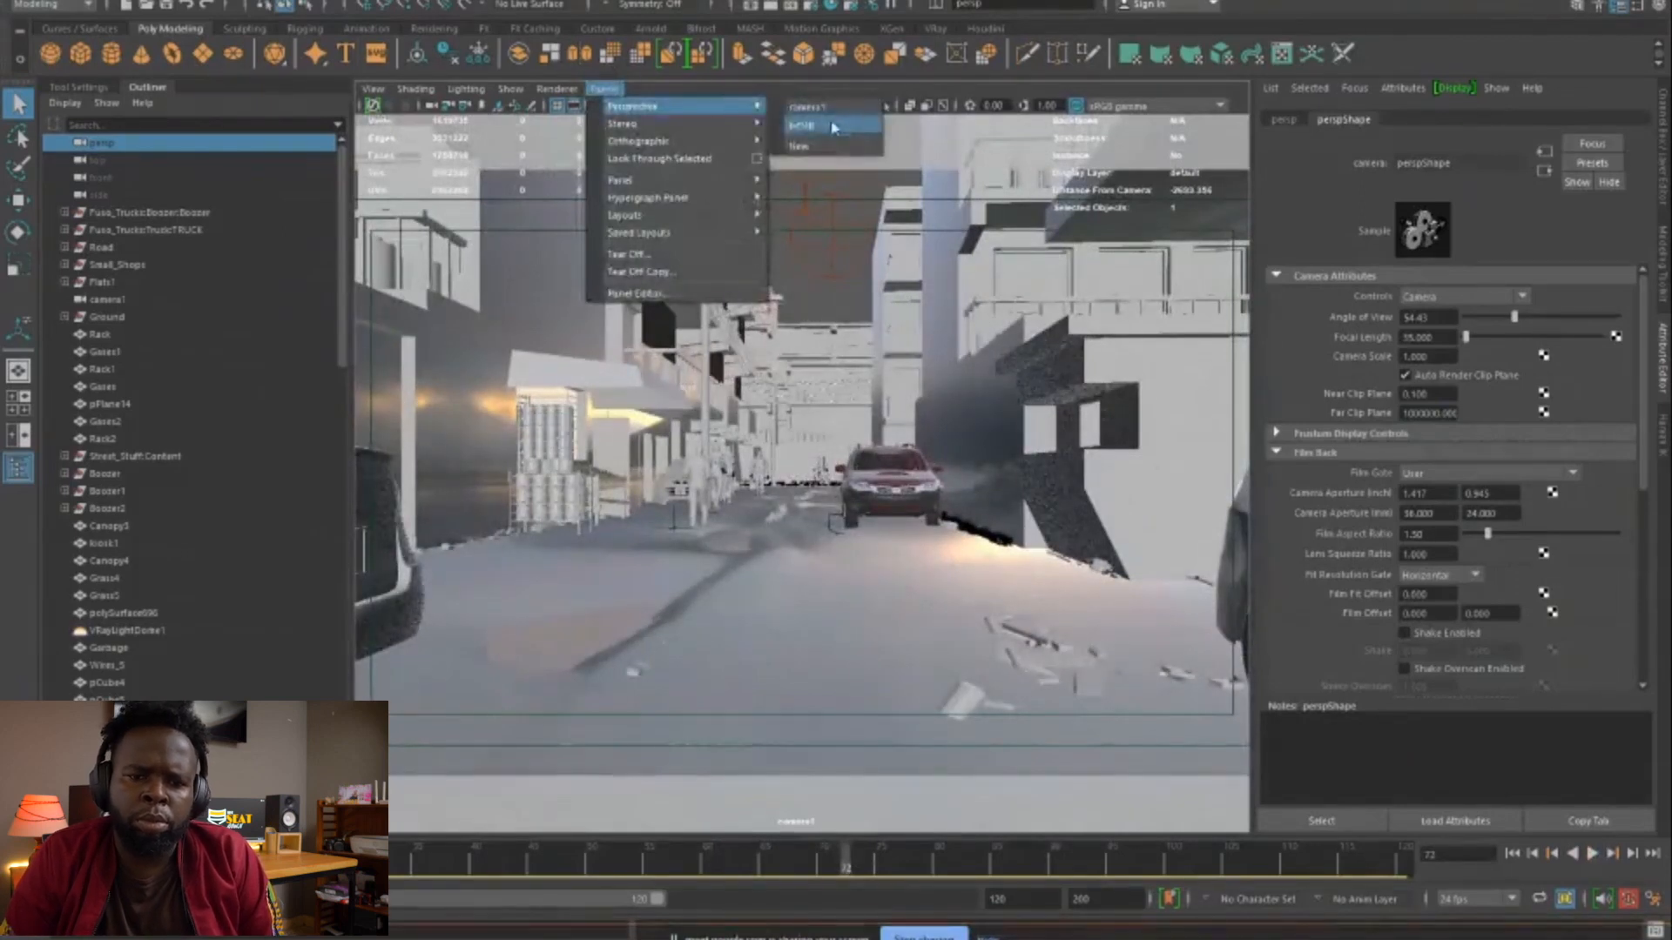
left_click(804, 125)
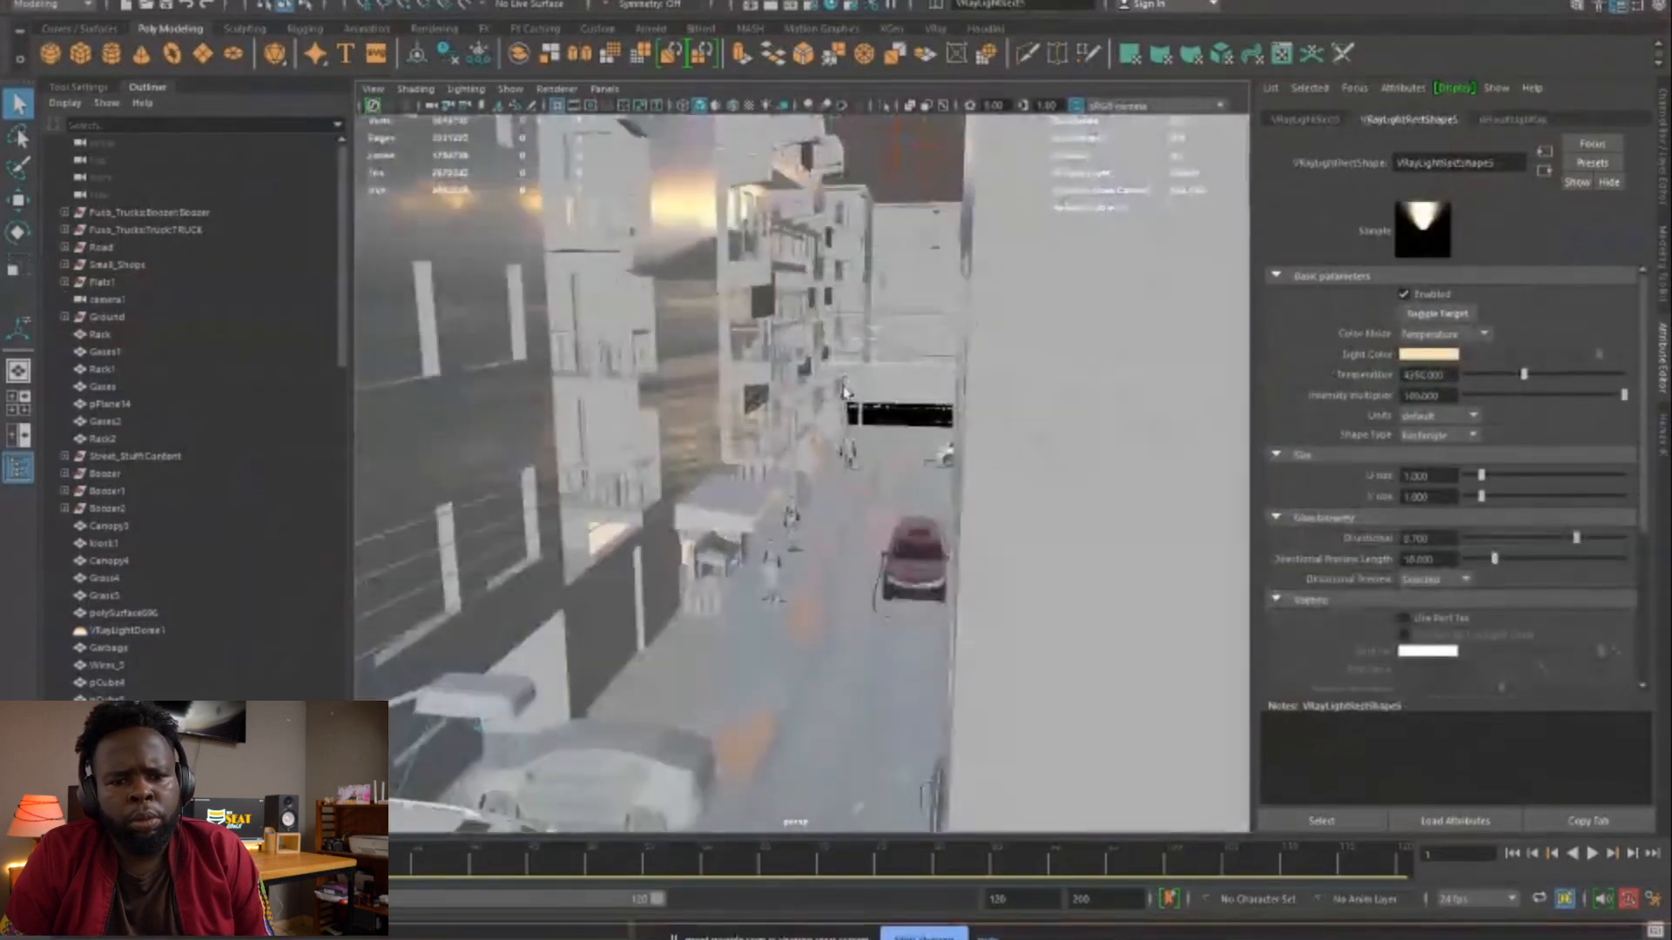
left_click(103, 282)
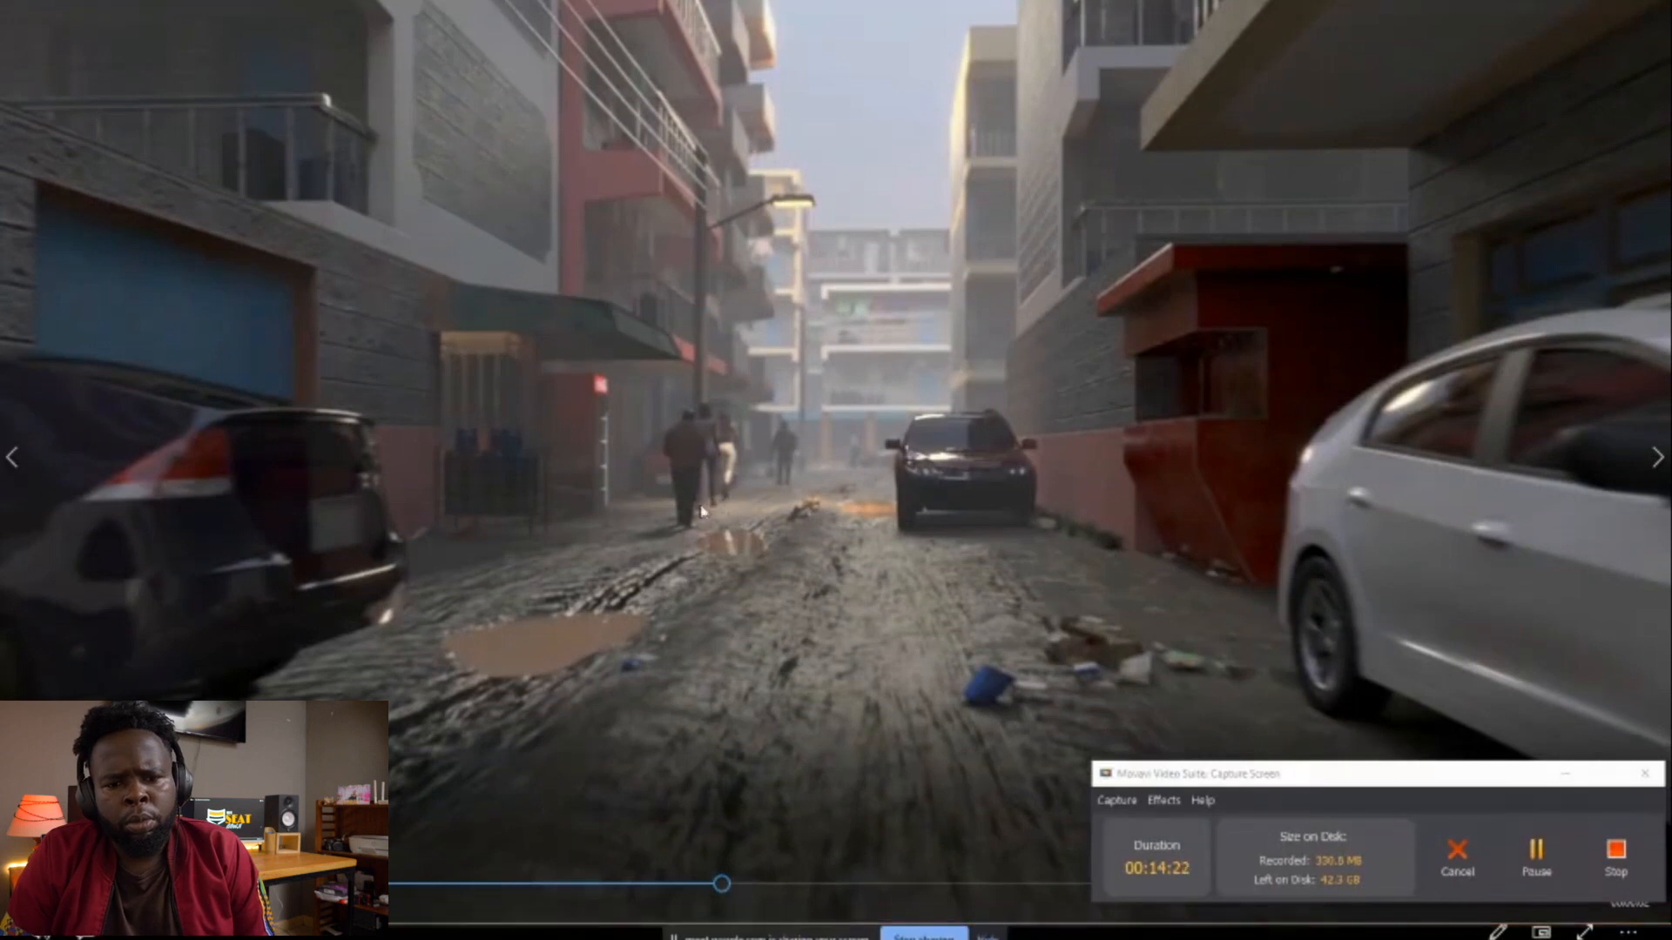
mouse_move(507, 483)
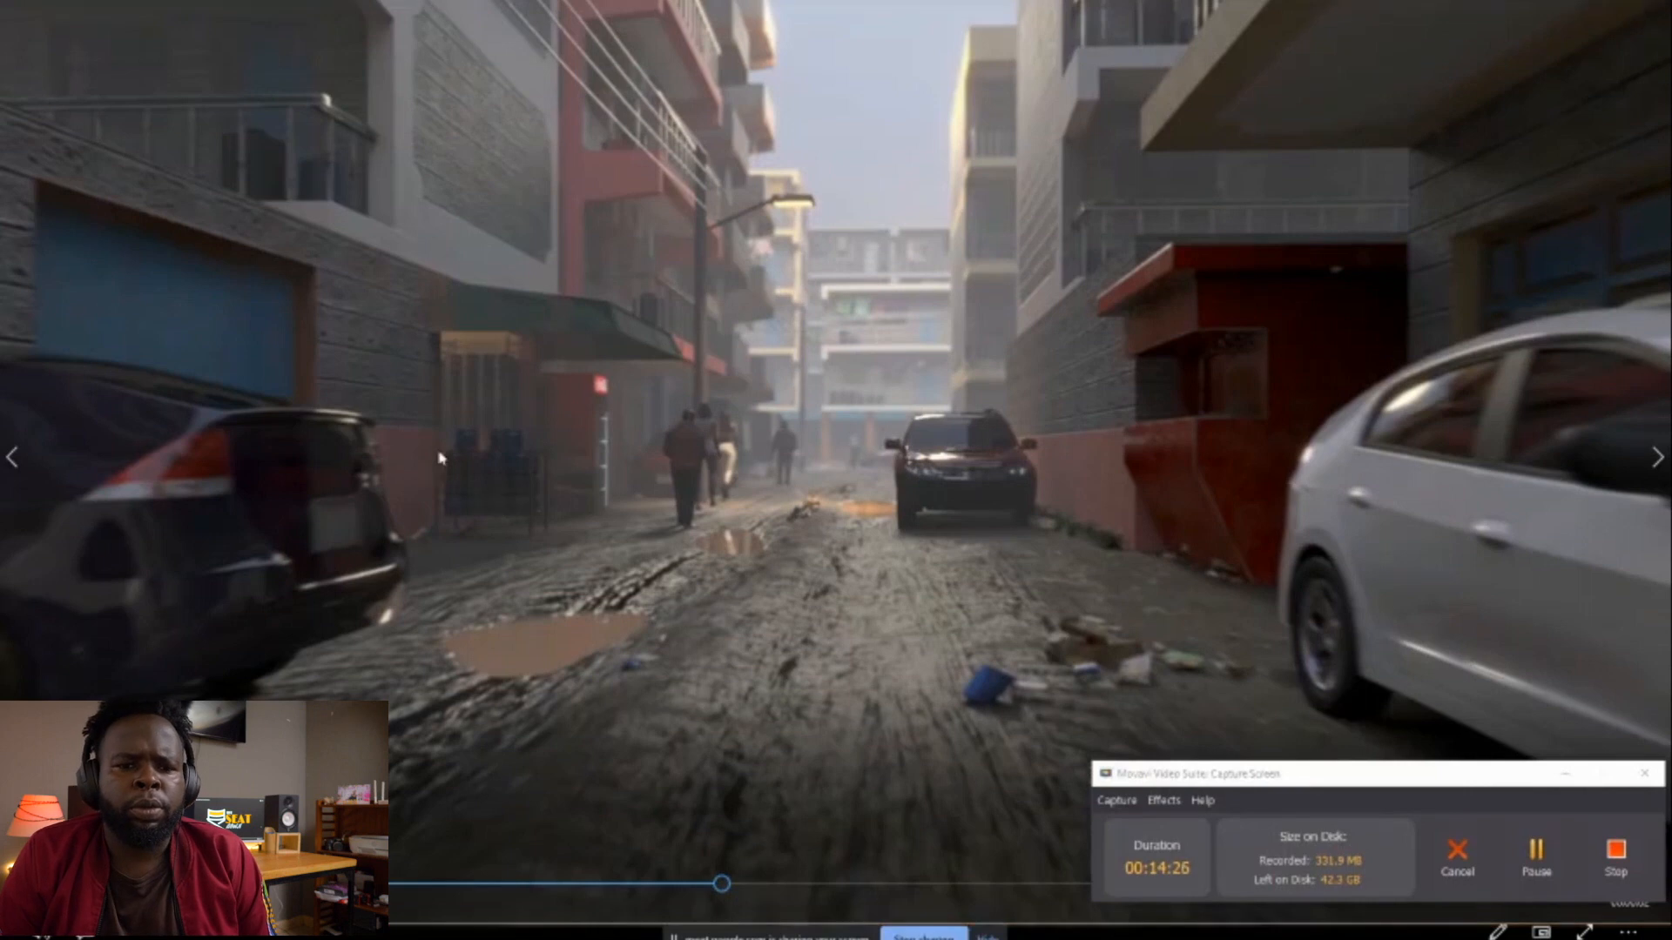
mouse_move(1490, 29)
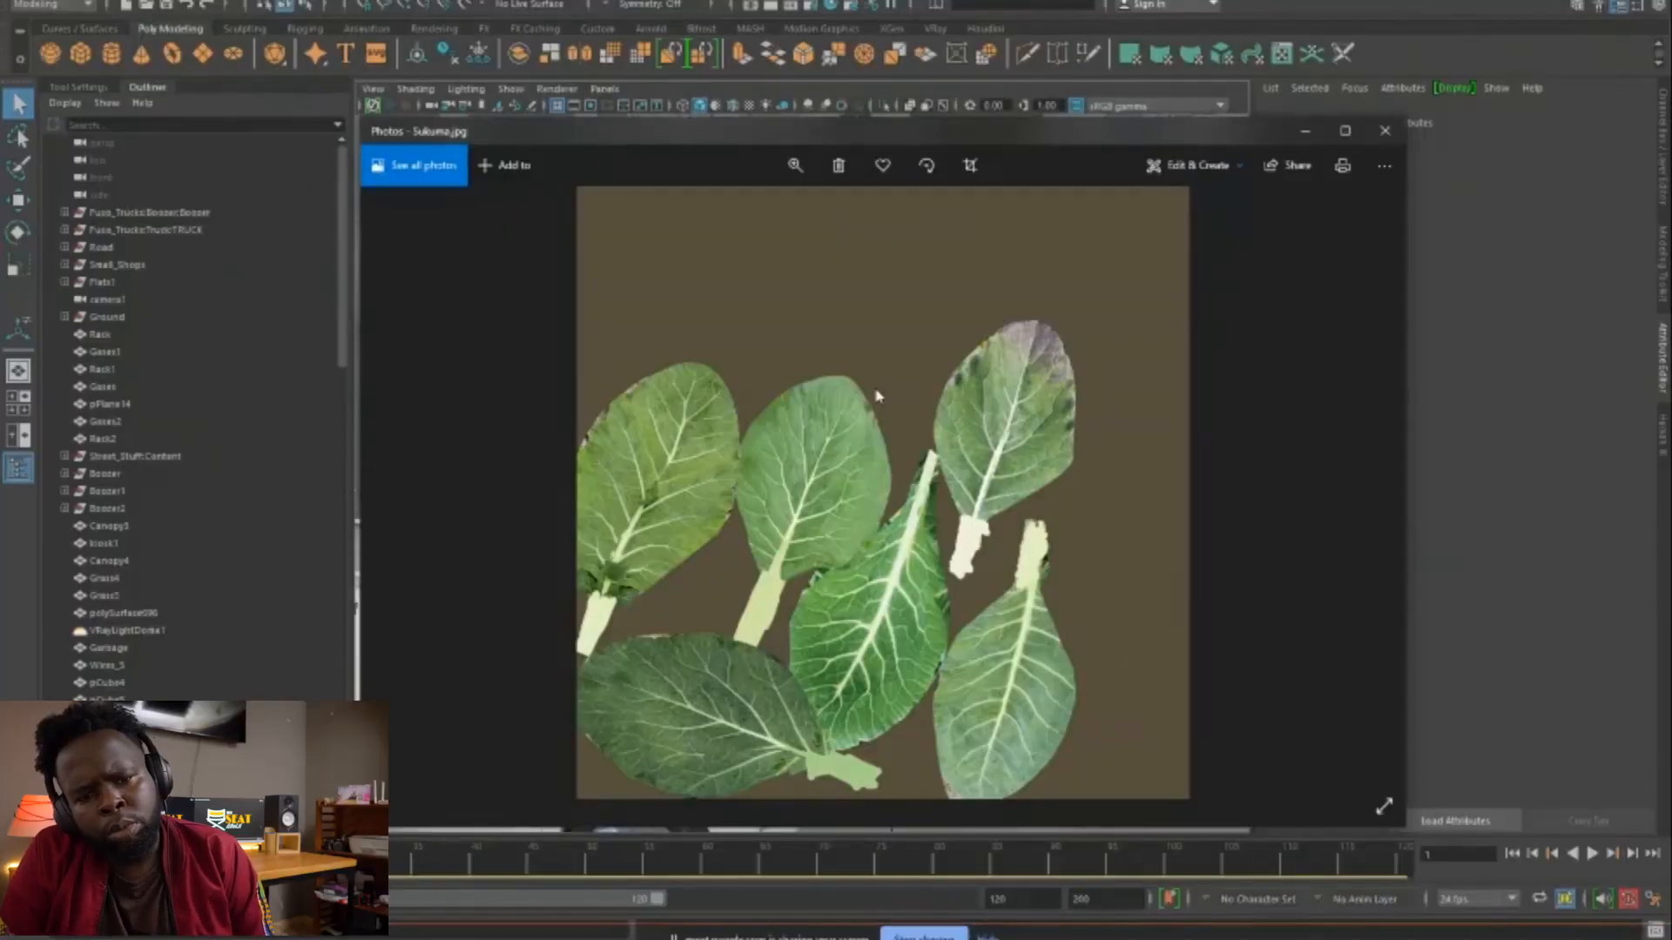
mouse_move(743, 378)
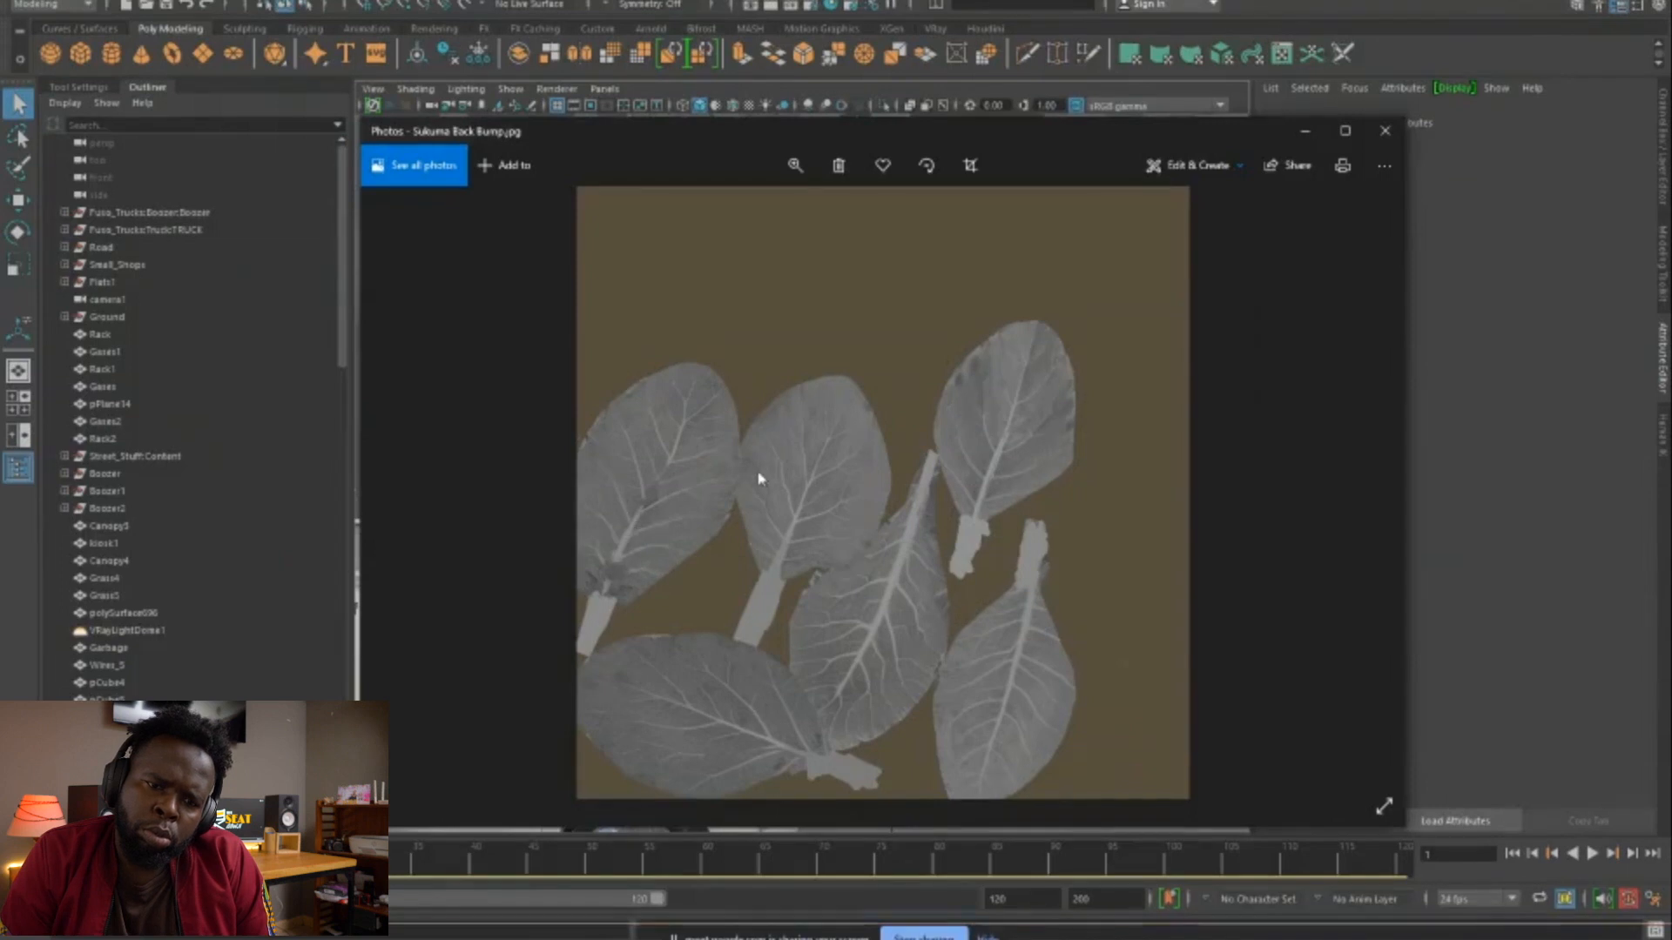
mouse_move(826, 573)
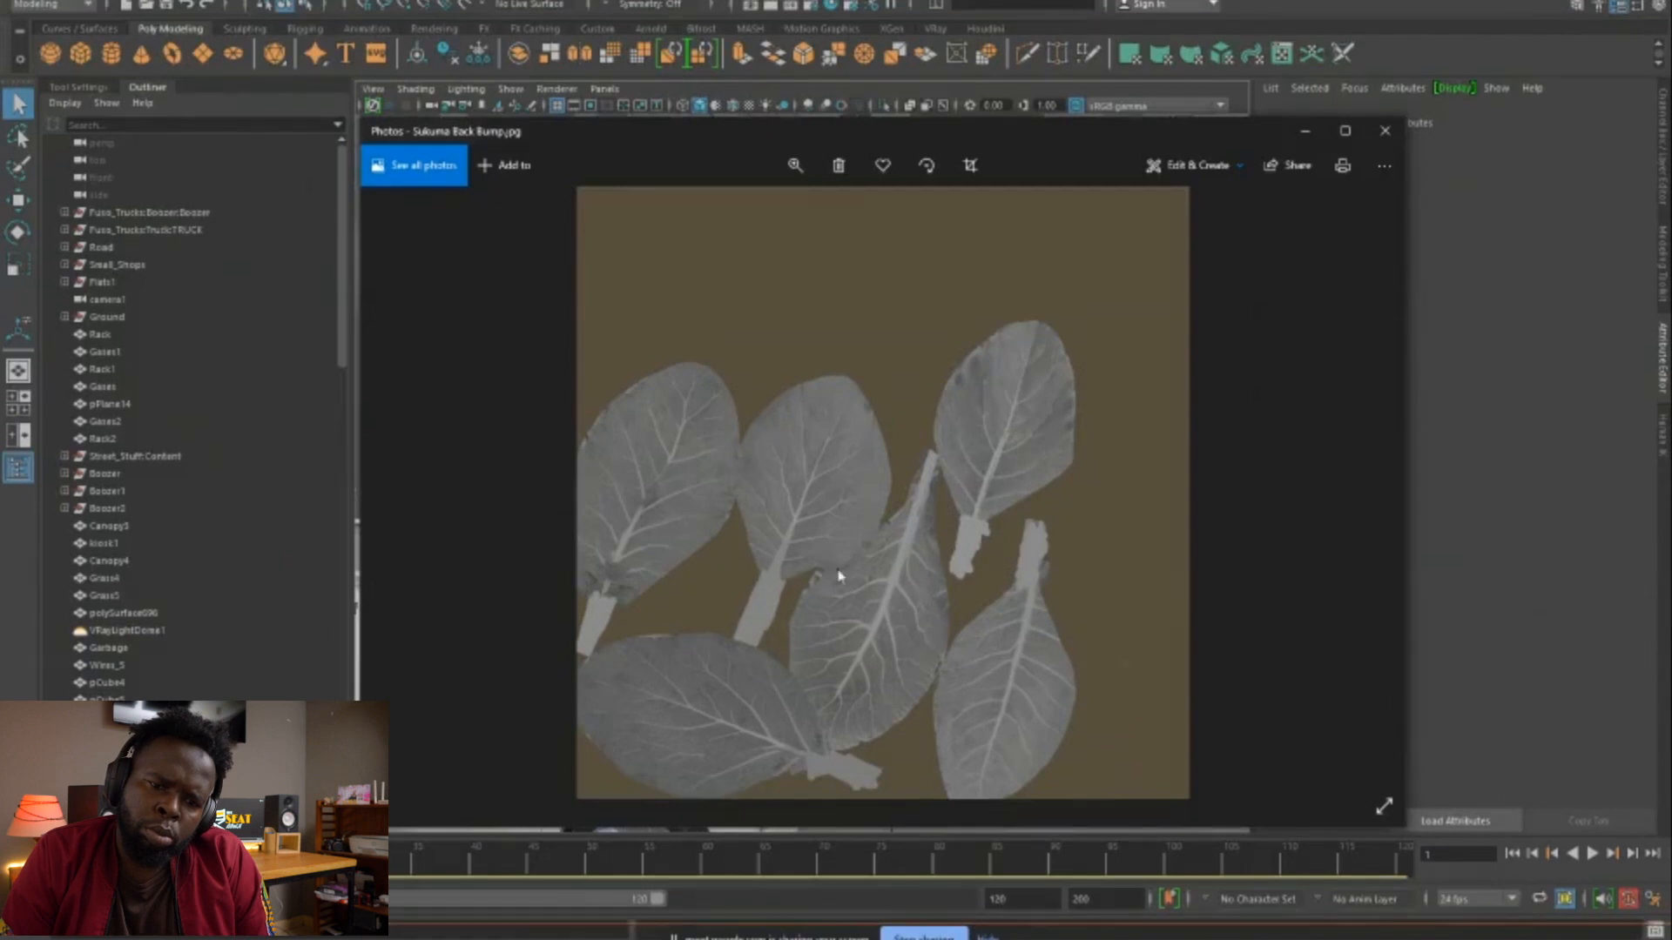
mouse_move(764, 600)
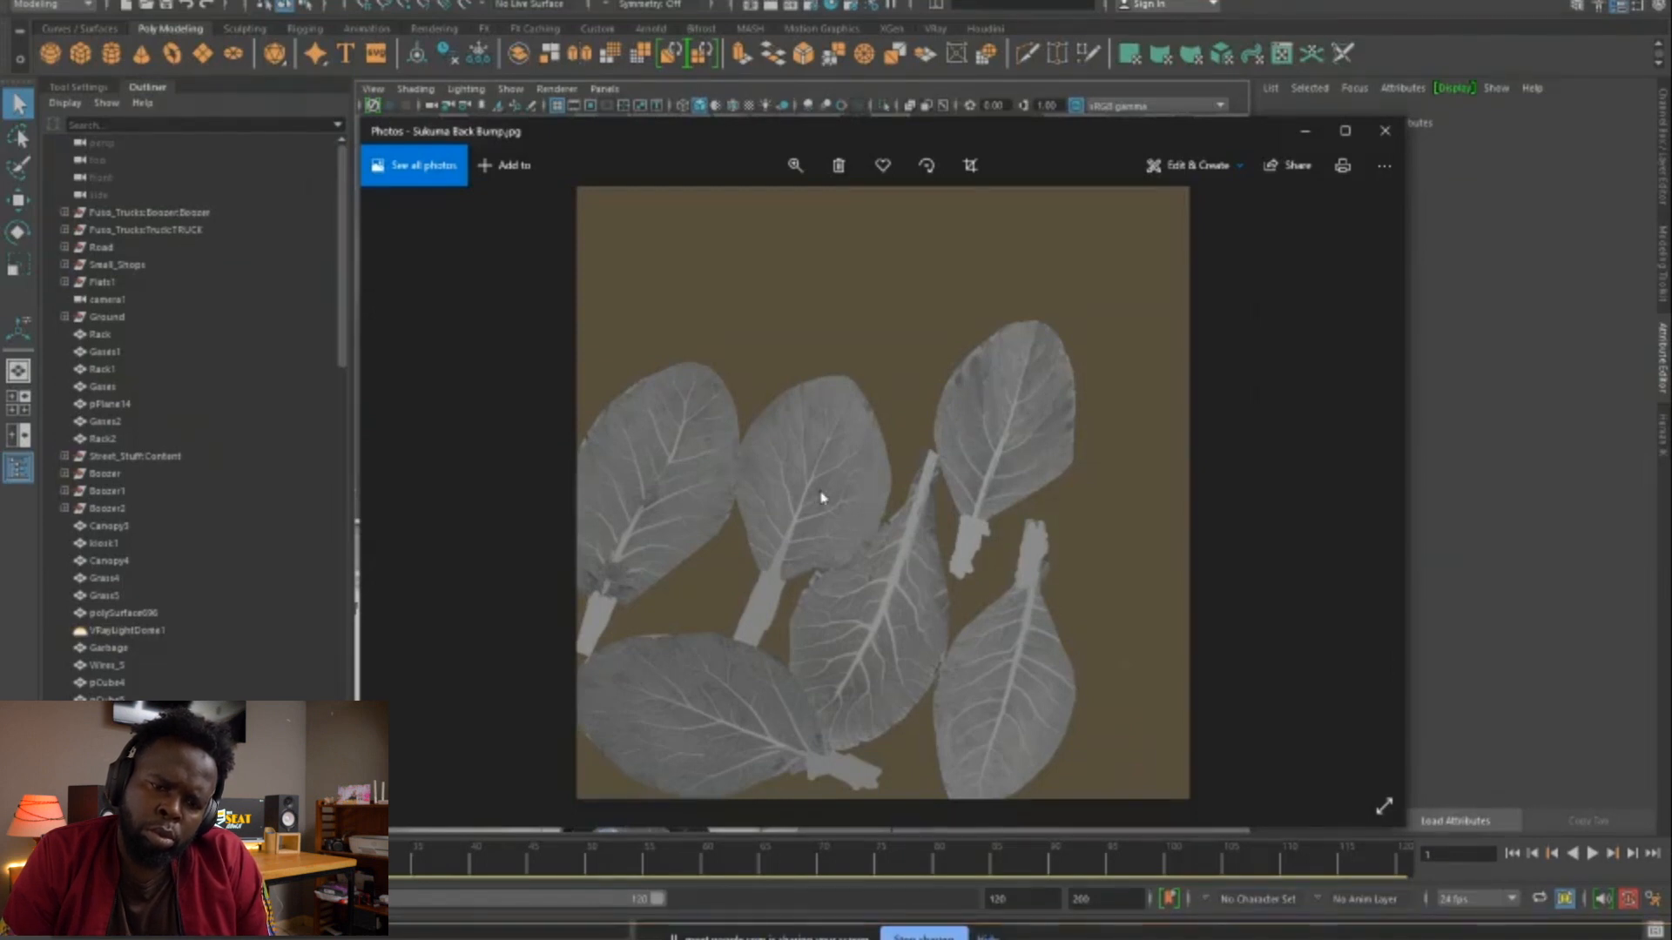
mouse_move(752, 614)
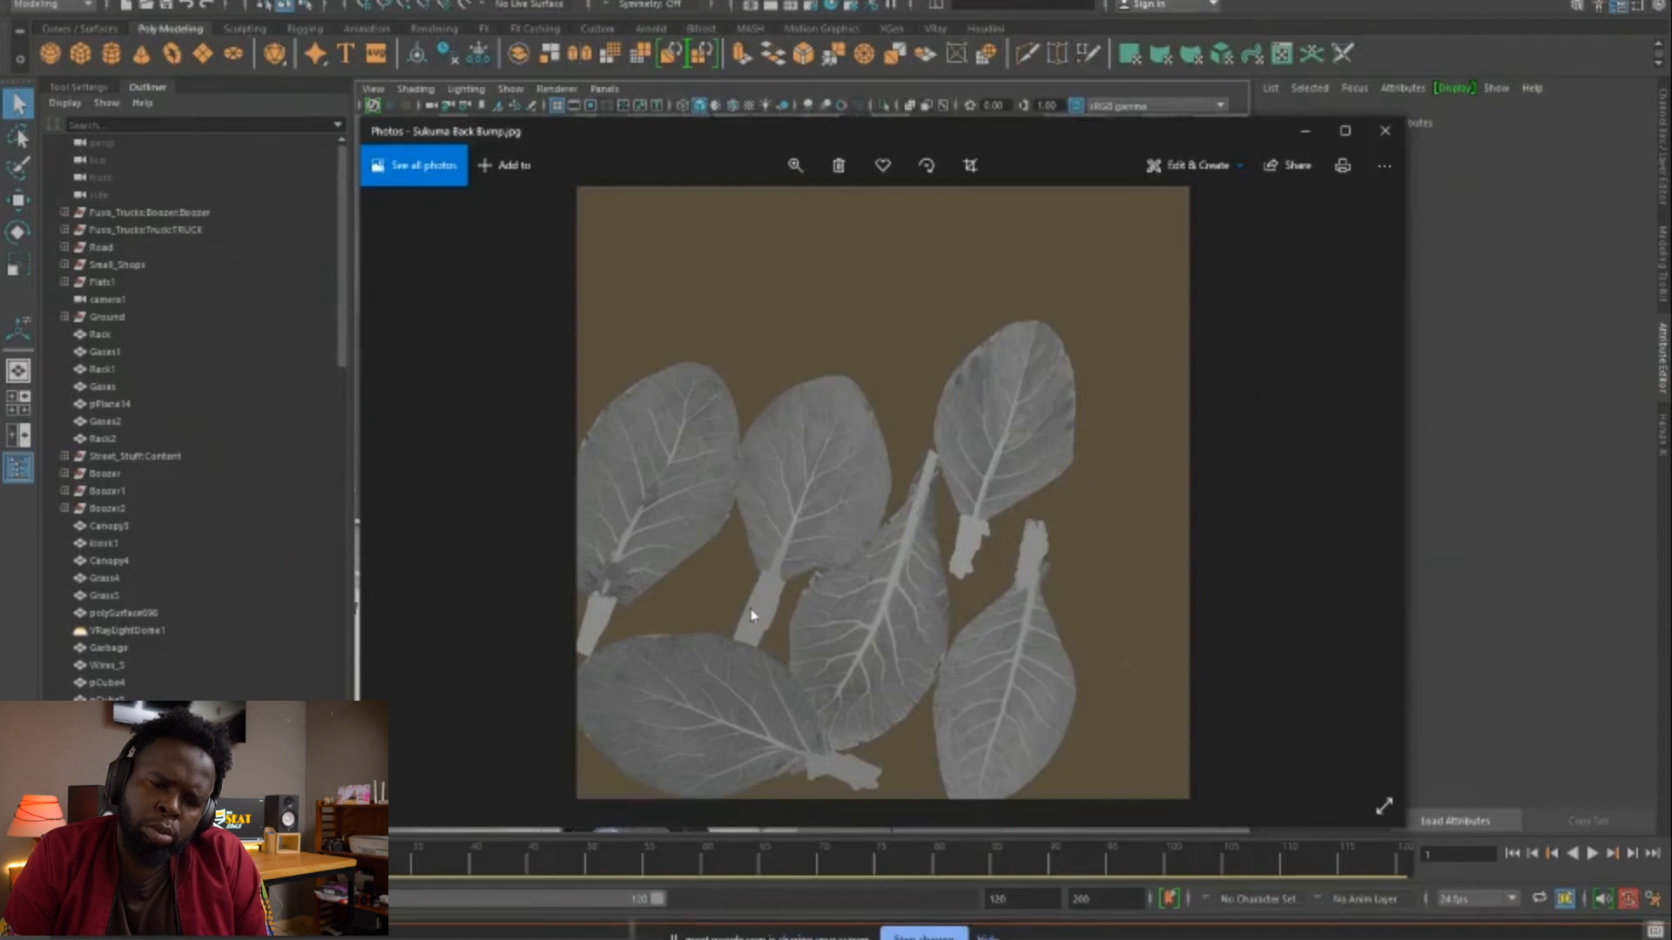
mouse_move(806, 505)
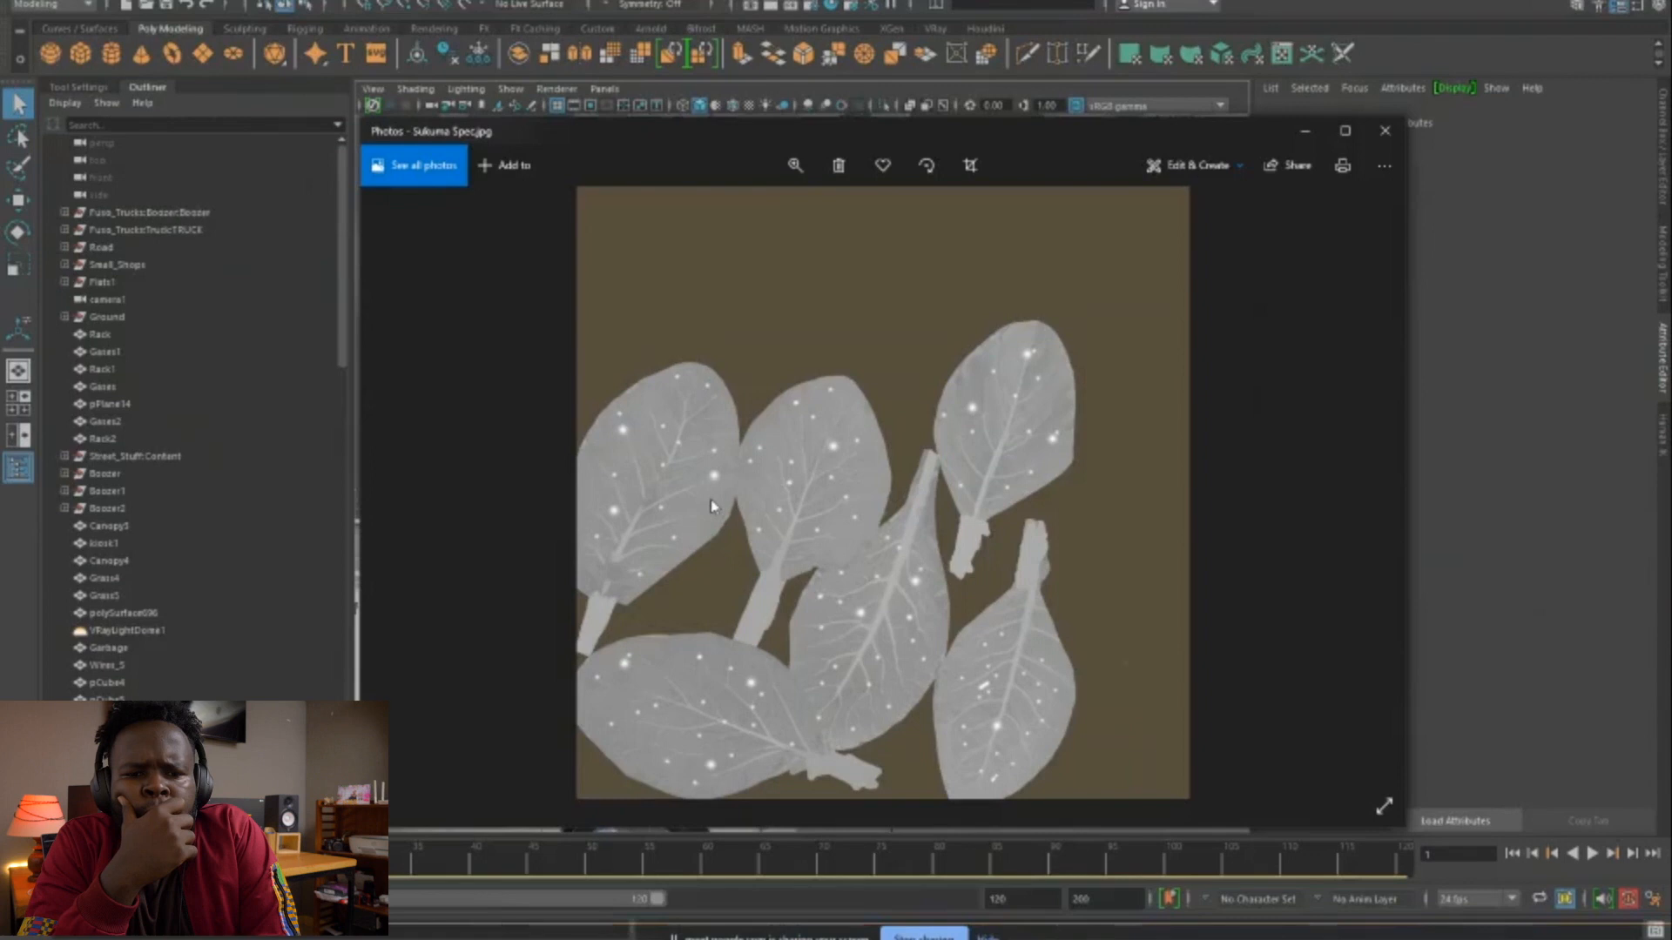
mouse_move(714, 483)
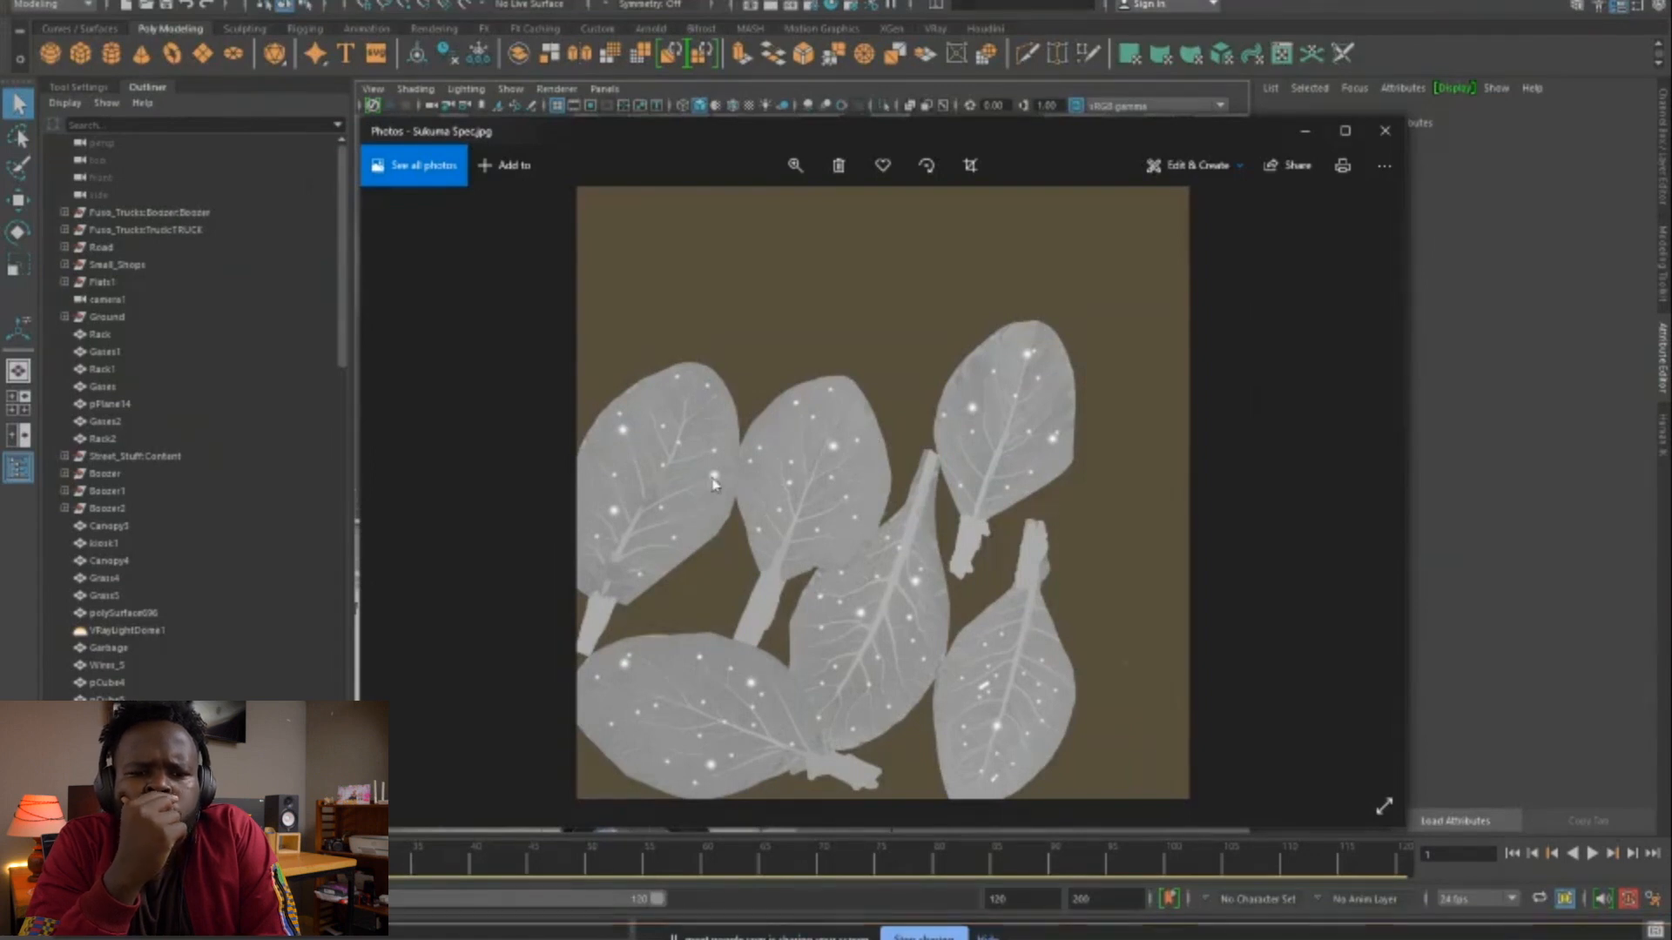
mouse_move(782, 460)
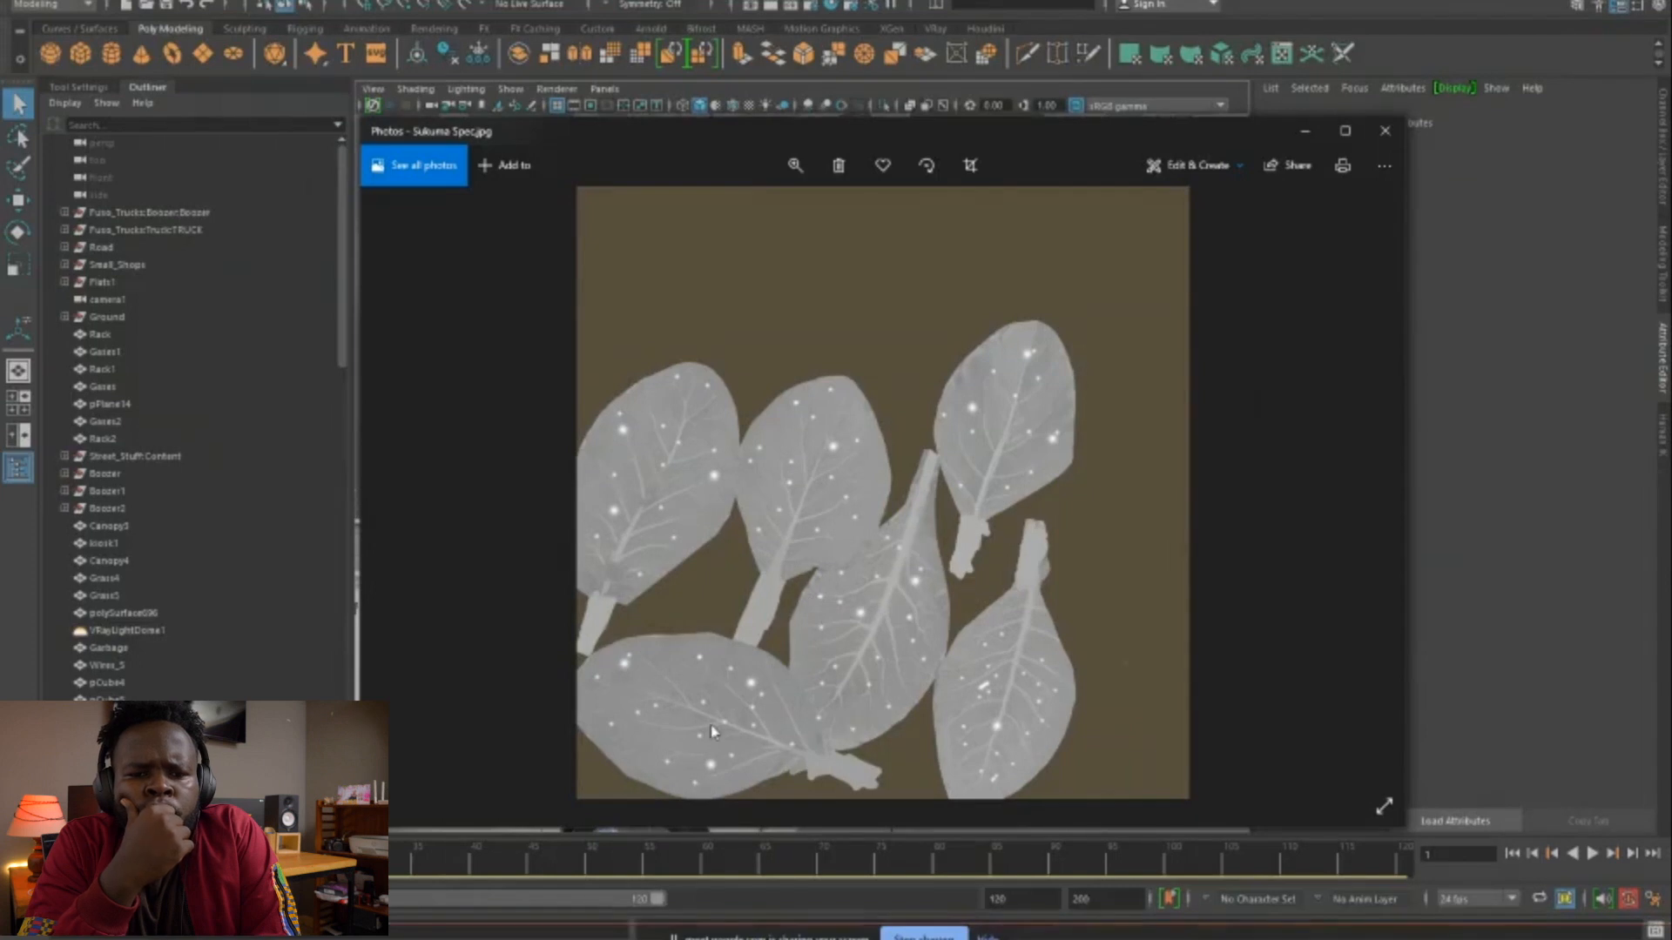
mouse_move(814, 672)
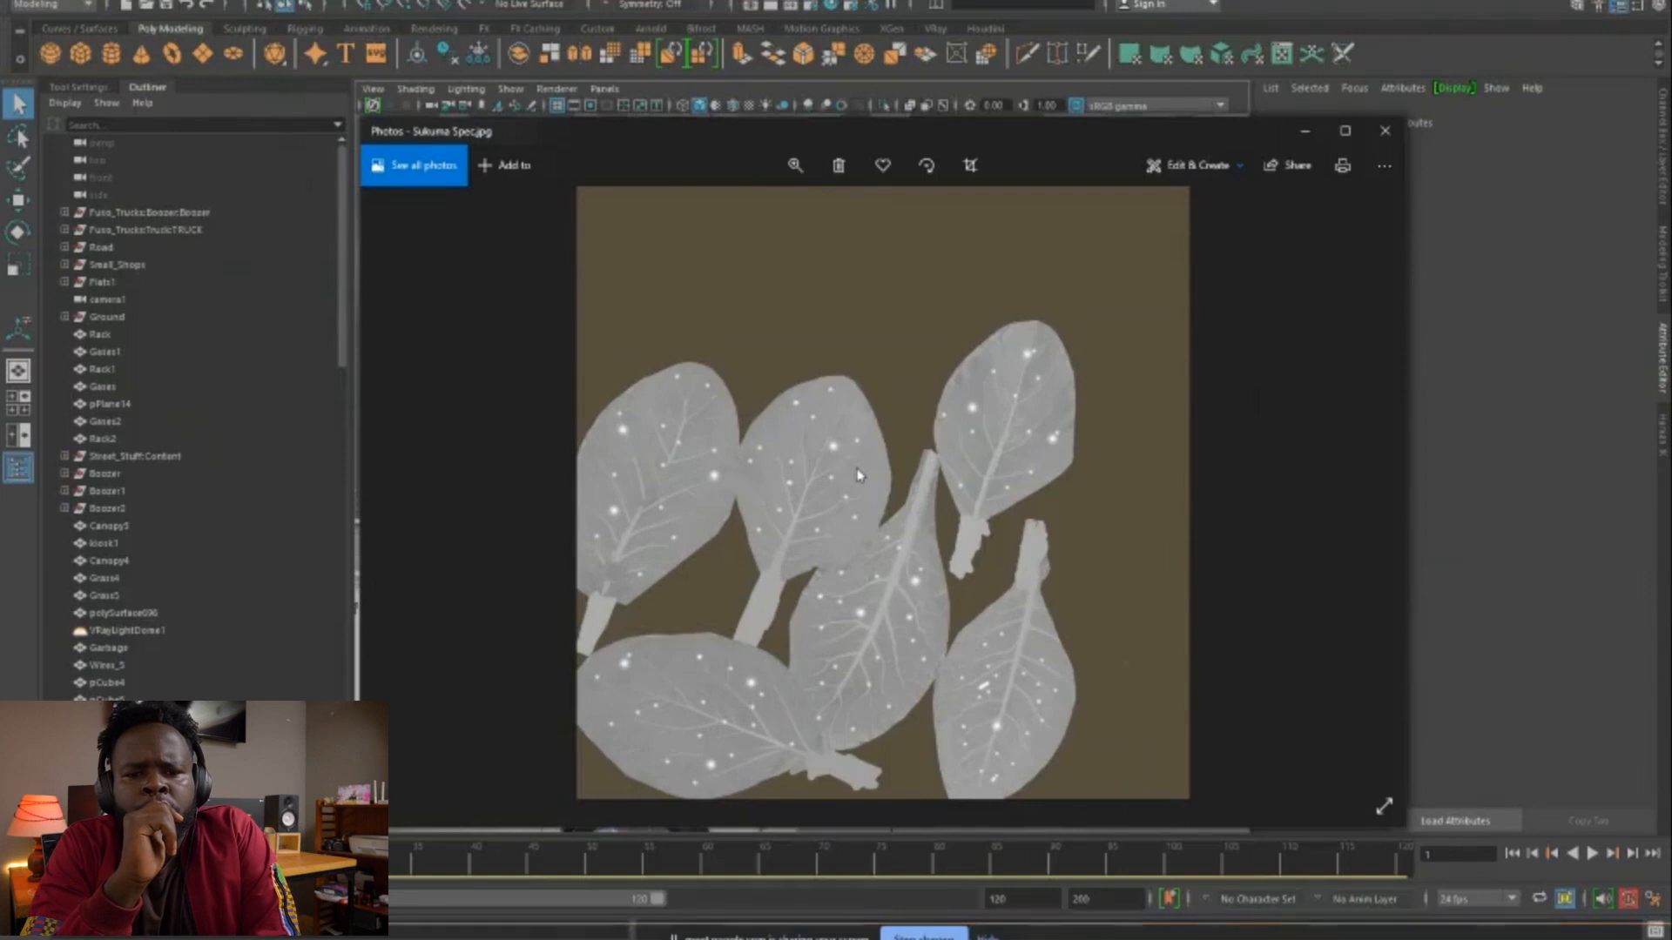
mouse_move(853, 475)
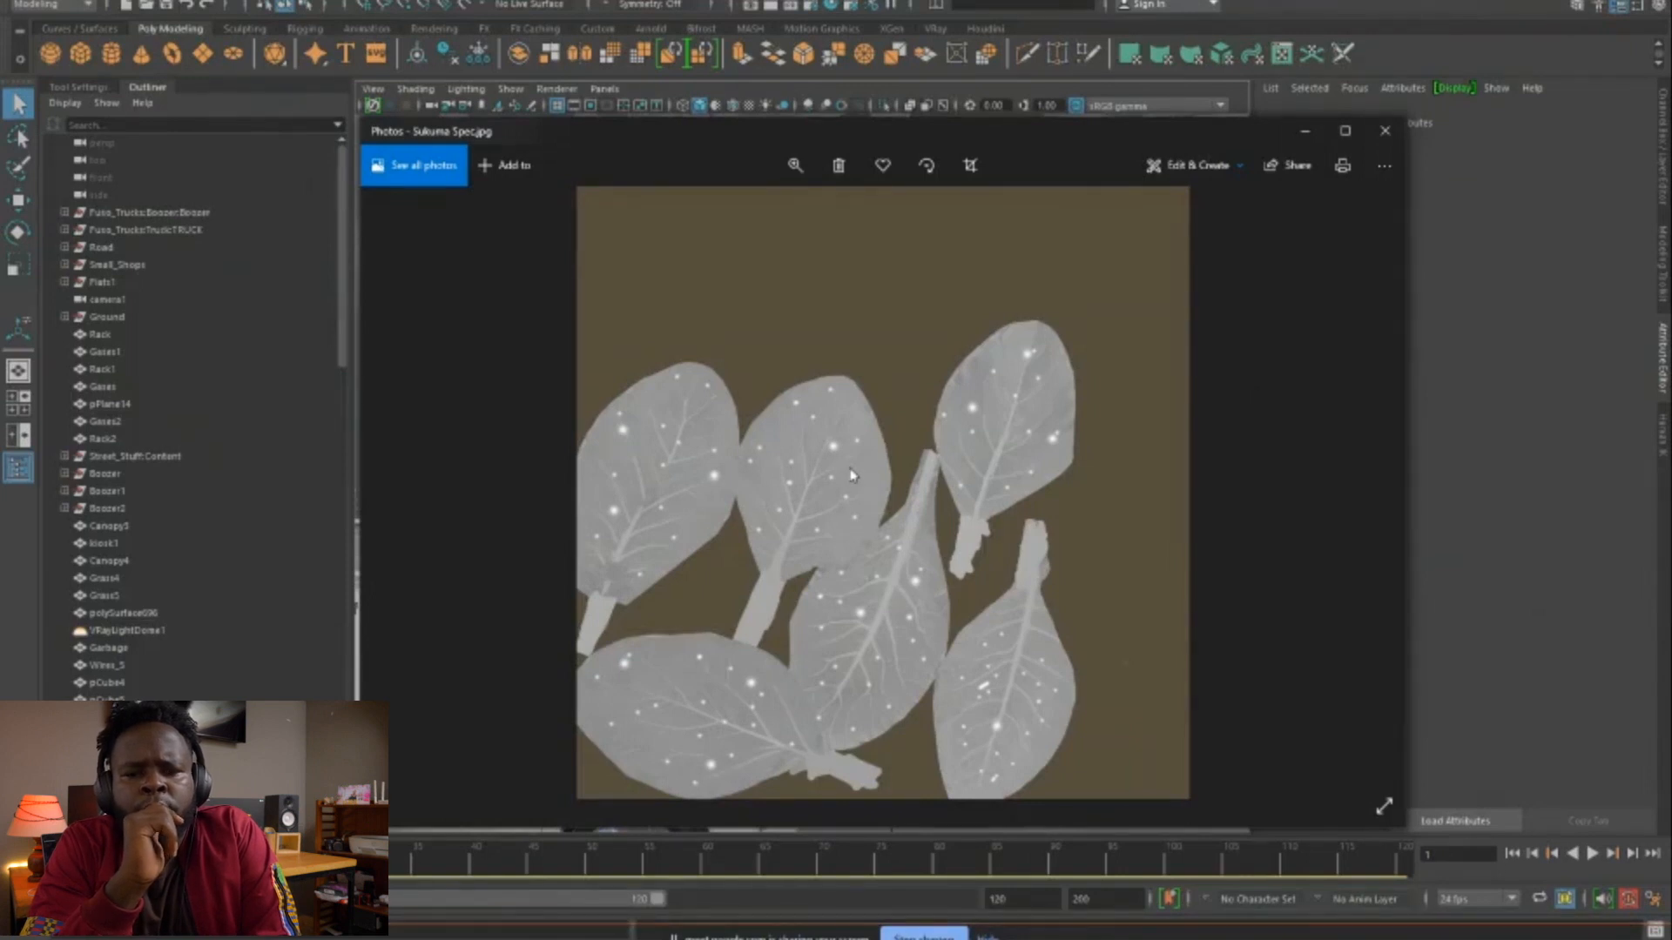
mouse_move(820, 487)
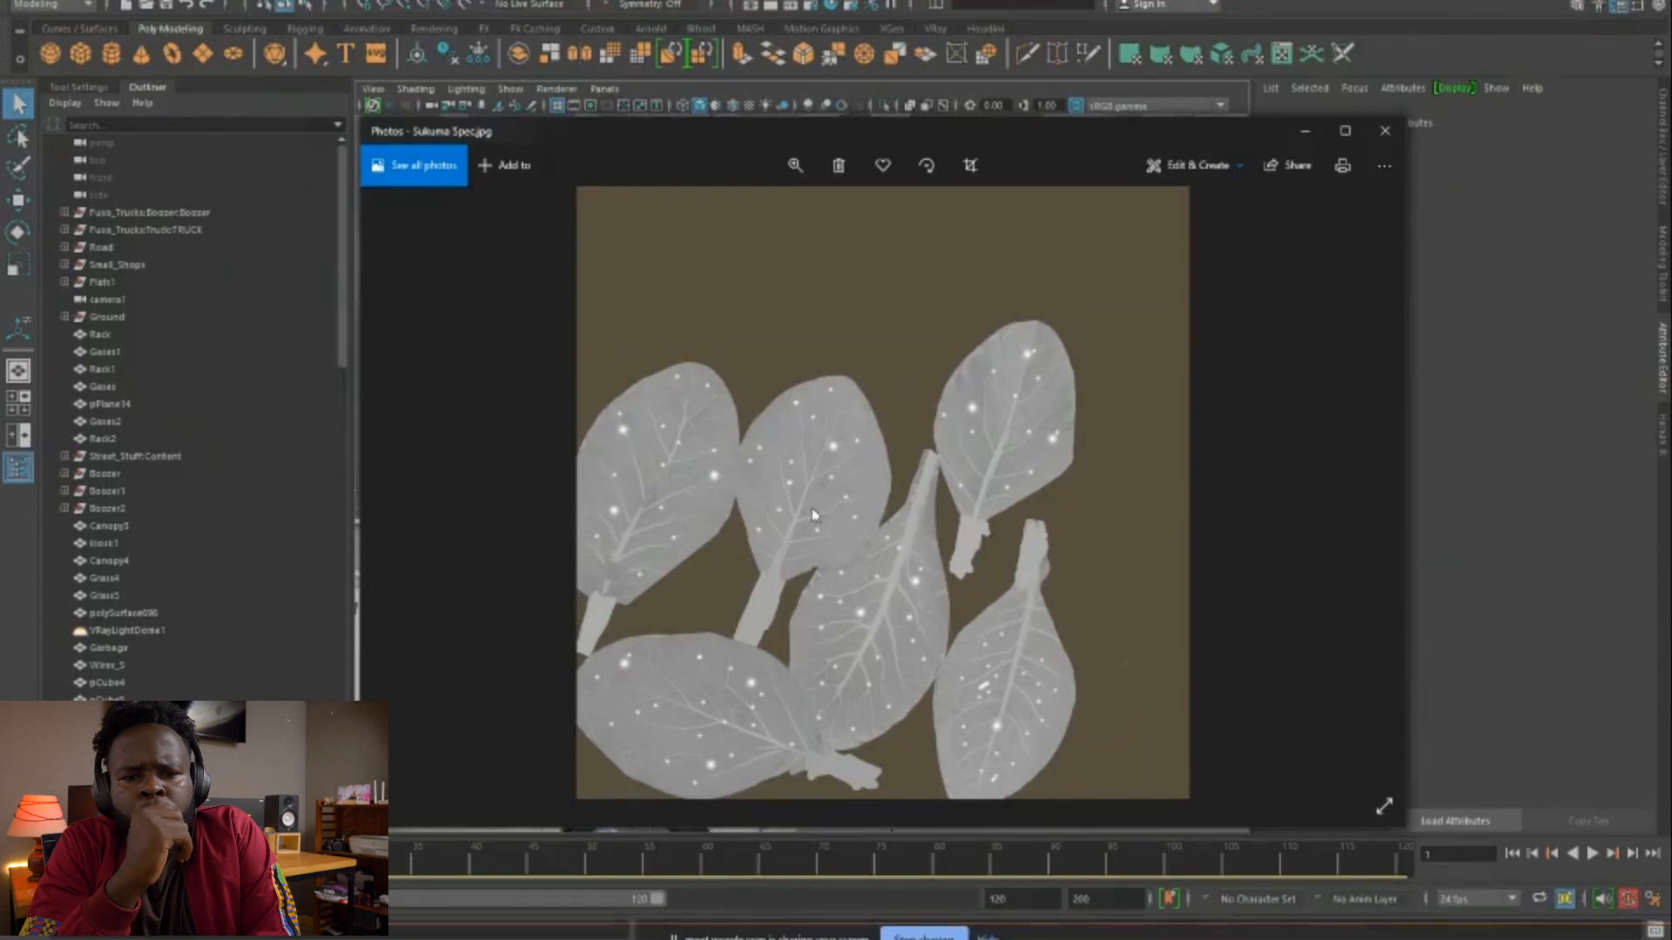
mouse_move(806, 553)
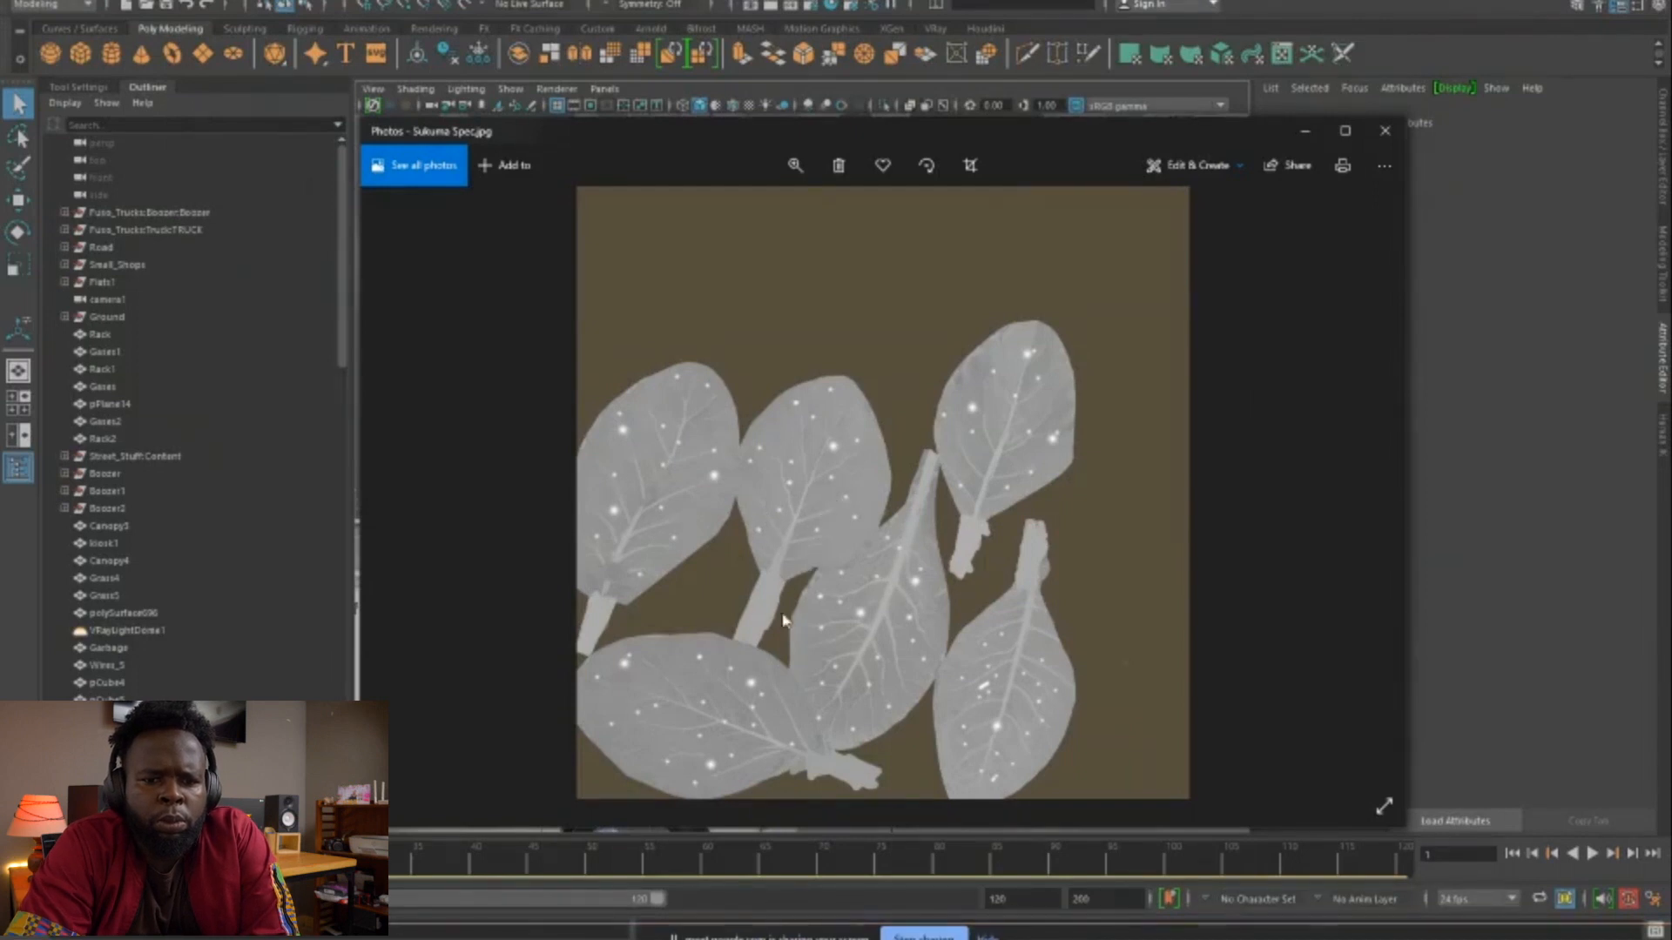
mouse_move(744, 659)
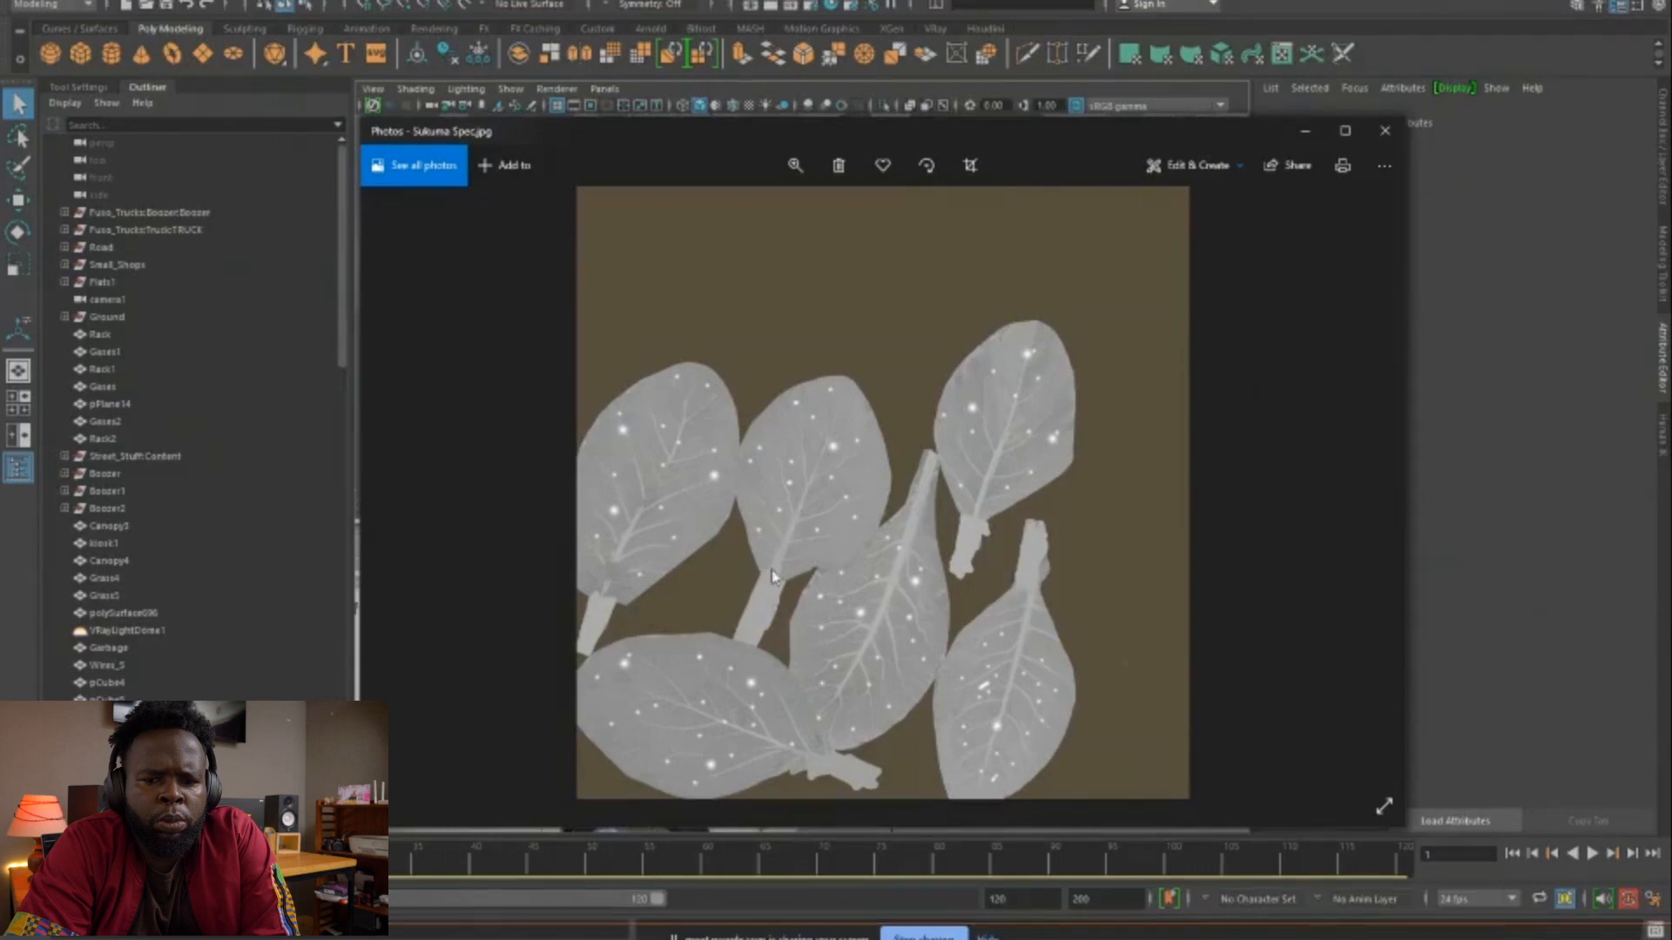
mouse_move(762, 567)
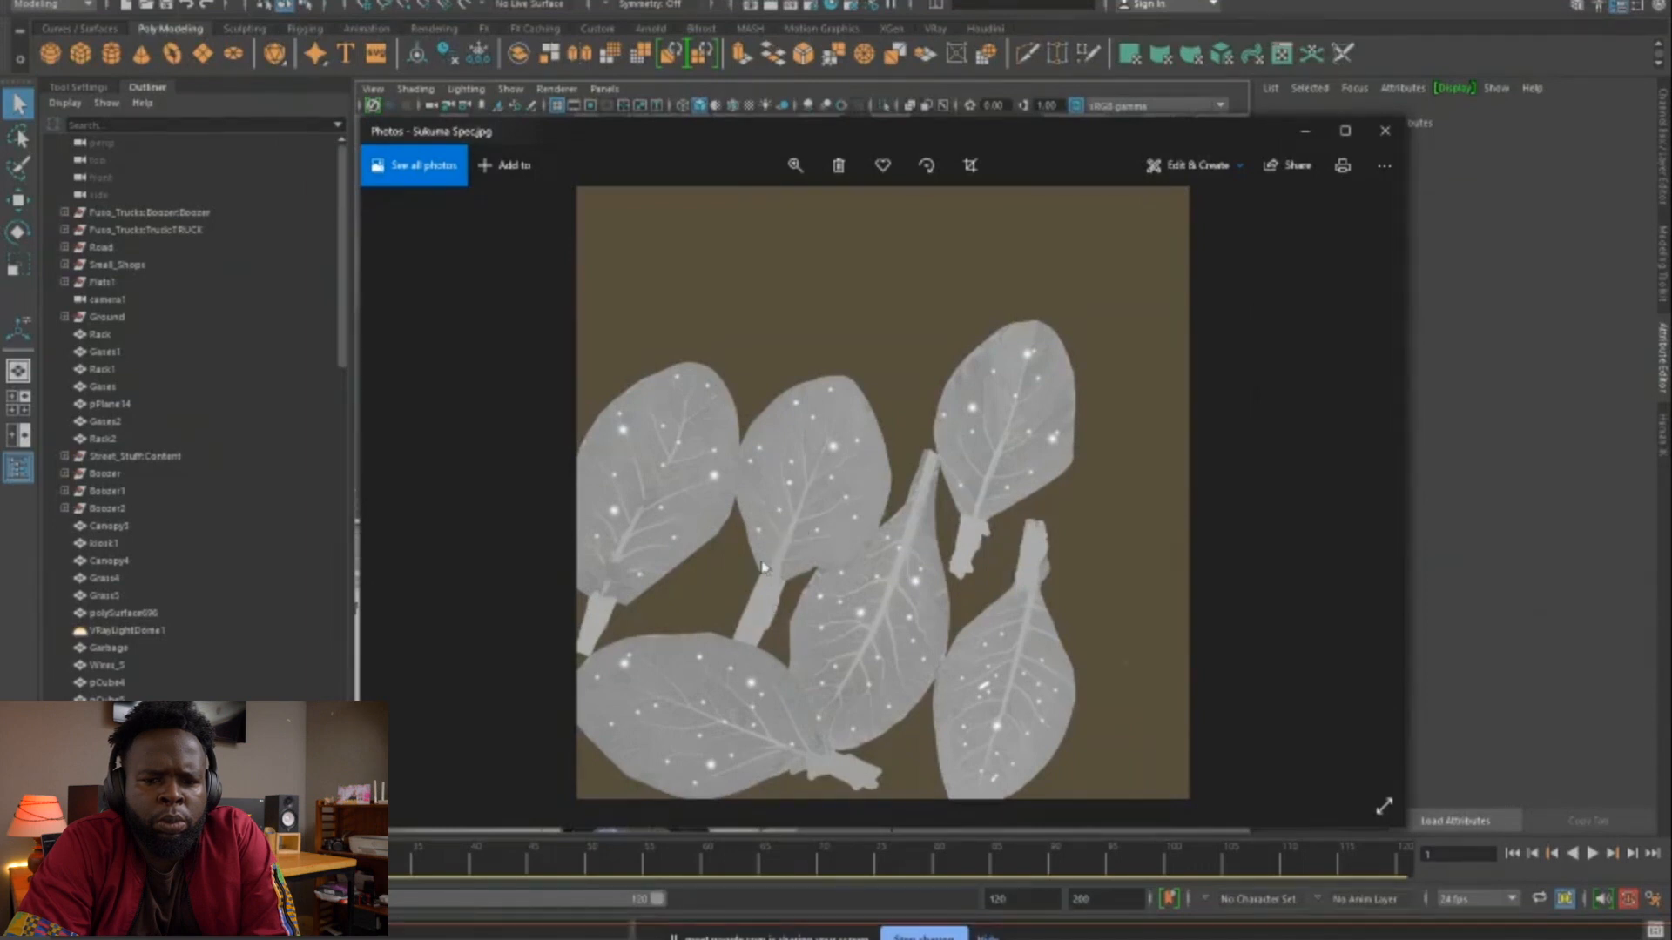